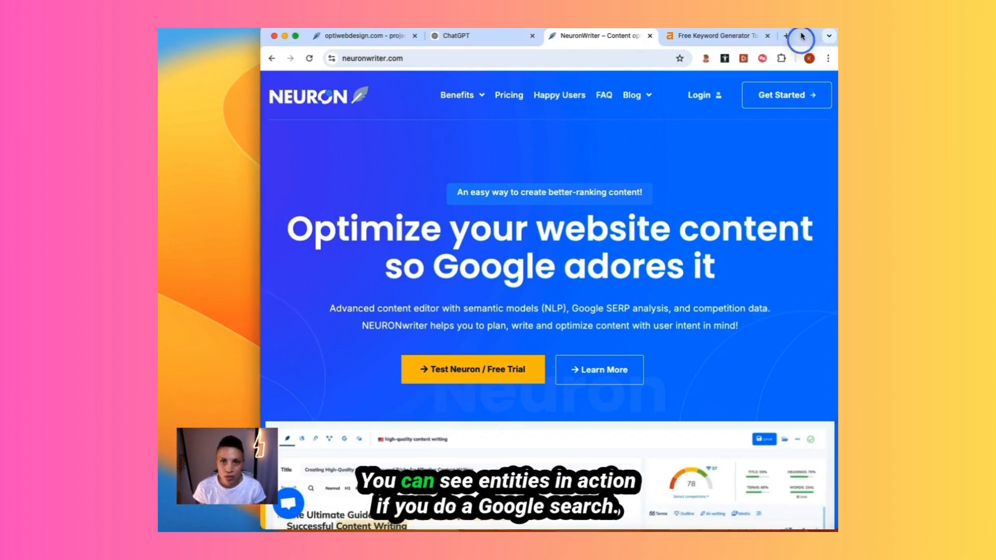
# - Open a new browser tab on google.com and scroll the page
pyautogui.click(786, 36)
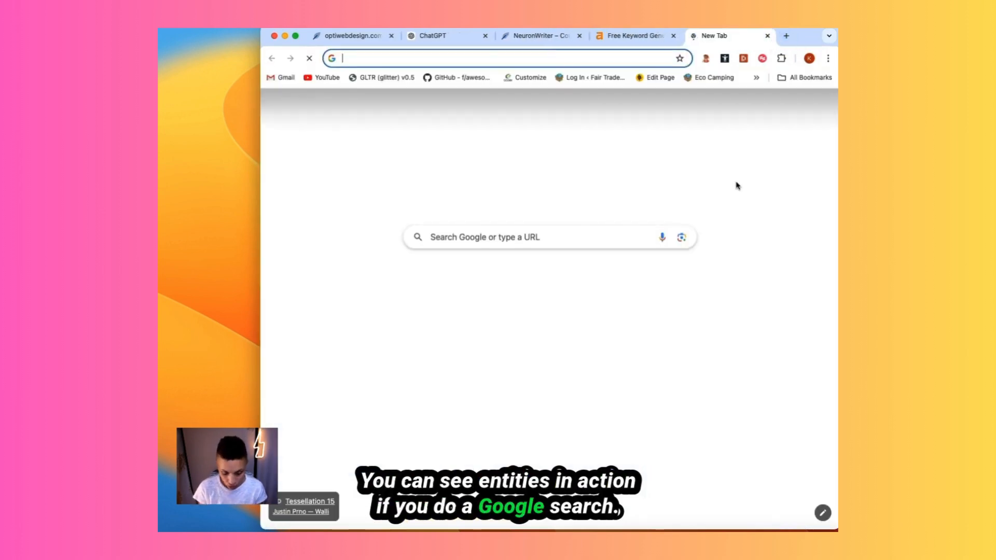
pyautogui.write('google.com/search?q=albert+einstein&sca_esv=ad3cebe3ffb4734a&sca_upv=1&sxsrf=...')
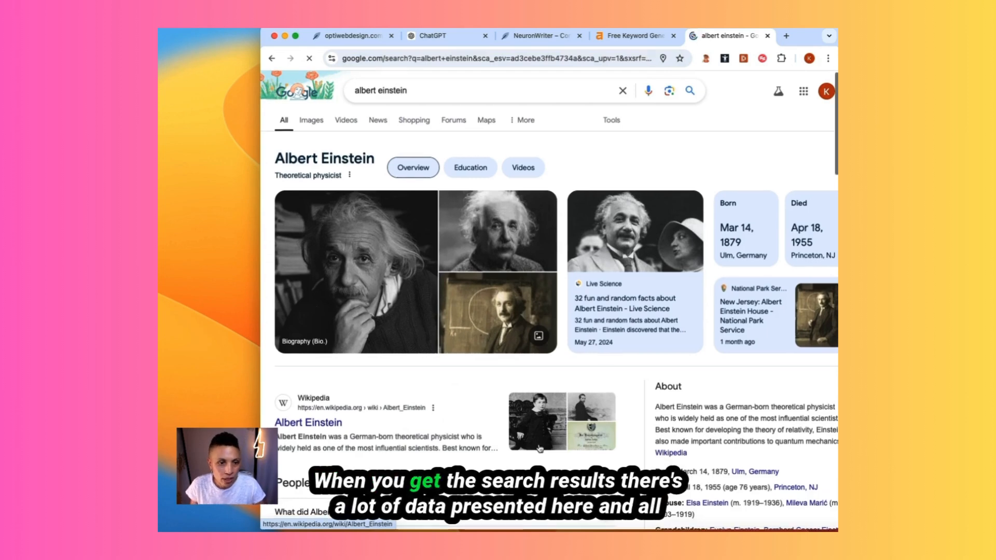
pyautogui.scroll(-3)
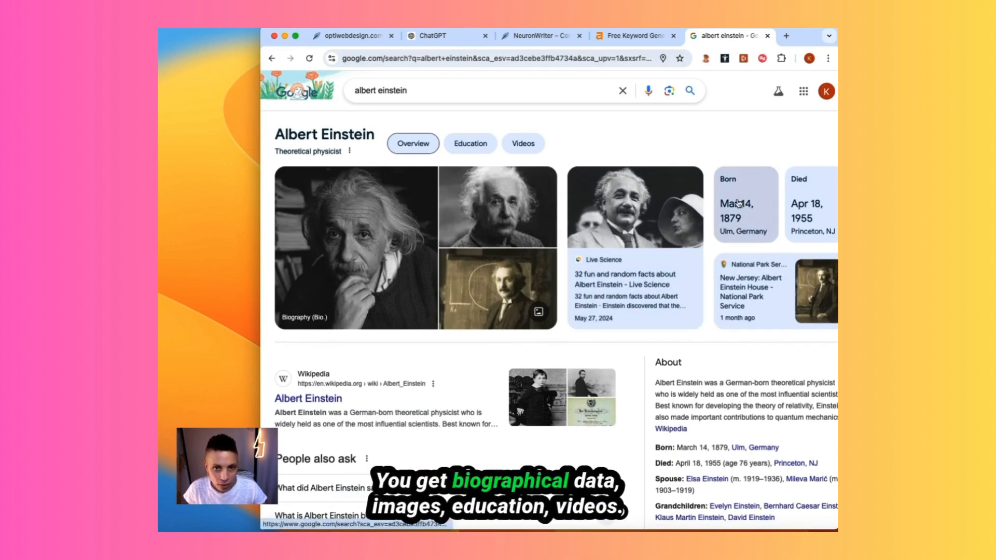
pyautogui.scroll(-3)
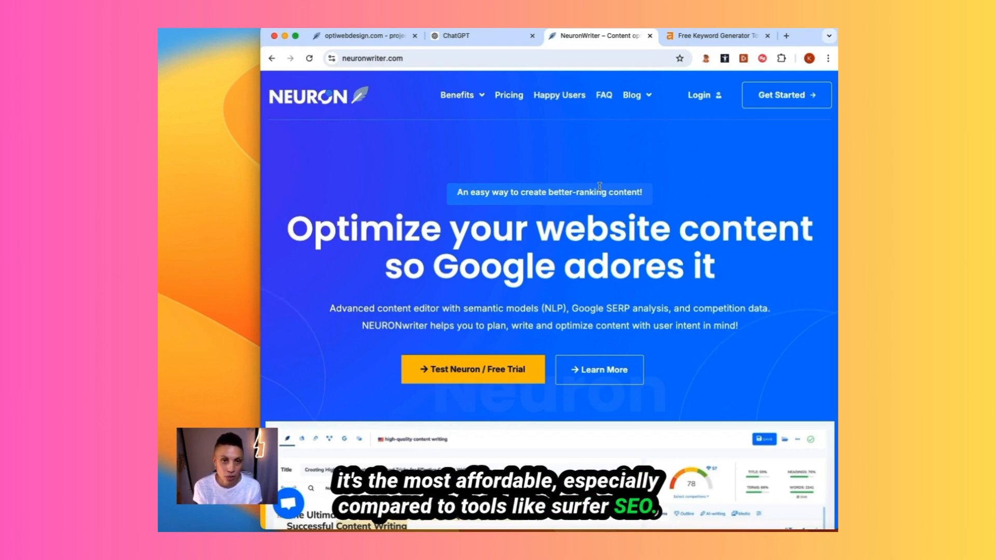
# - Glance at the ChatGPT and Ahrefs tabs, then browse NeuronWriter's home page and open Pricing
pyautogui.click(483, 36)
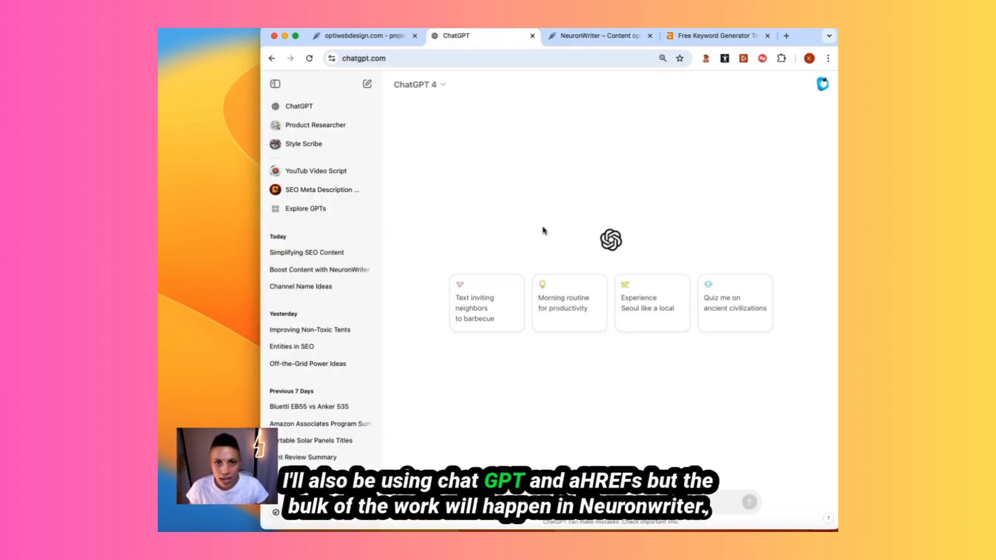
pyautogui.click(716, 36)
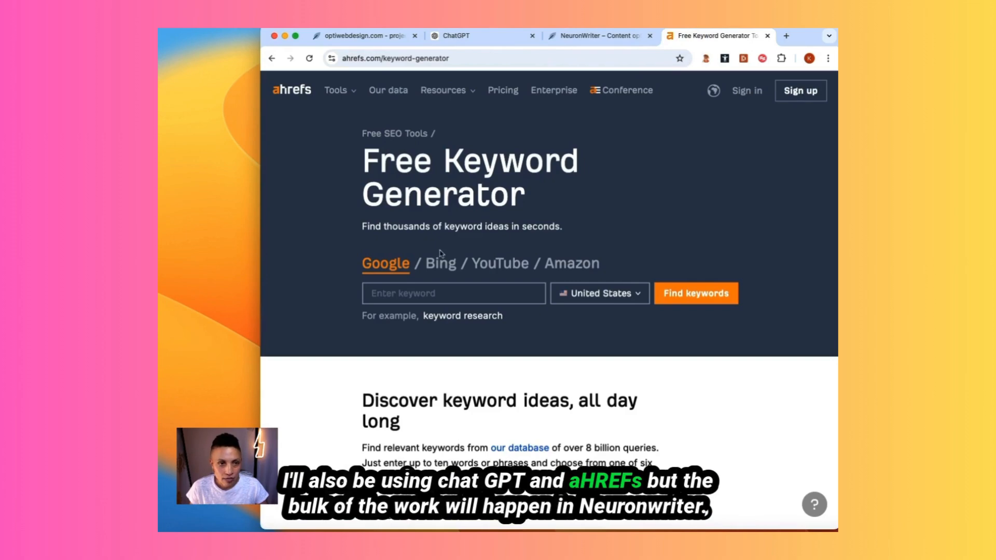
pyautogui.click(600, 36)
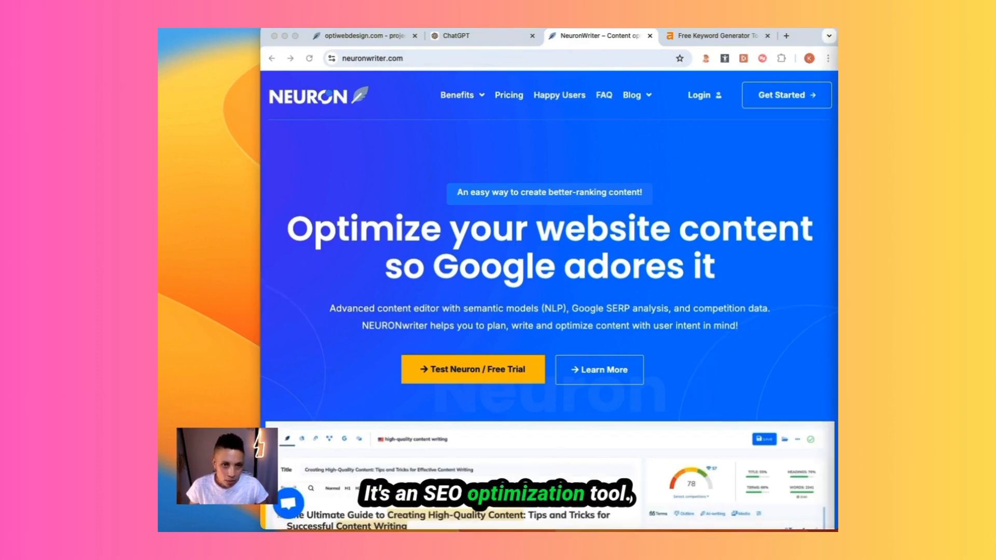
pyautogui.scroll(-3)
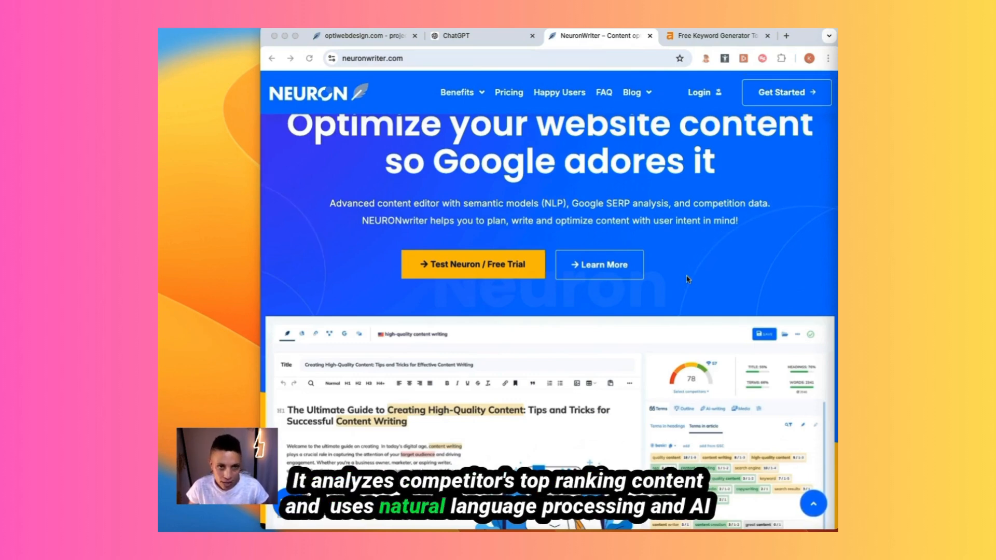
pyautogui.scroll(-3)
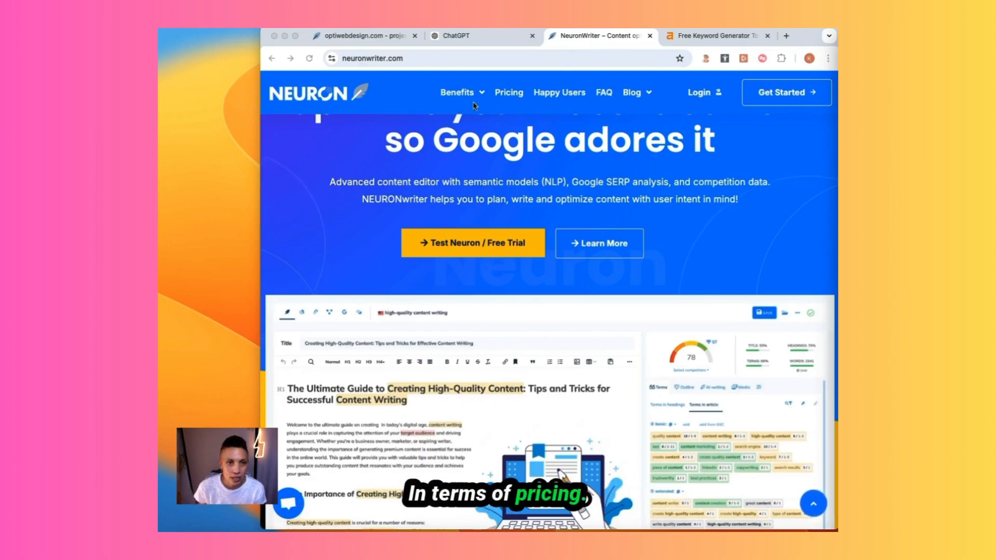
pyautogui.click(508, 93)
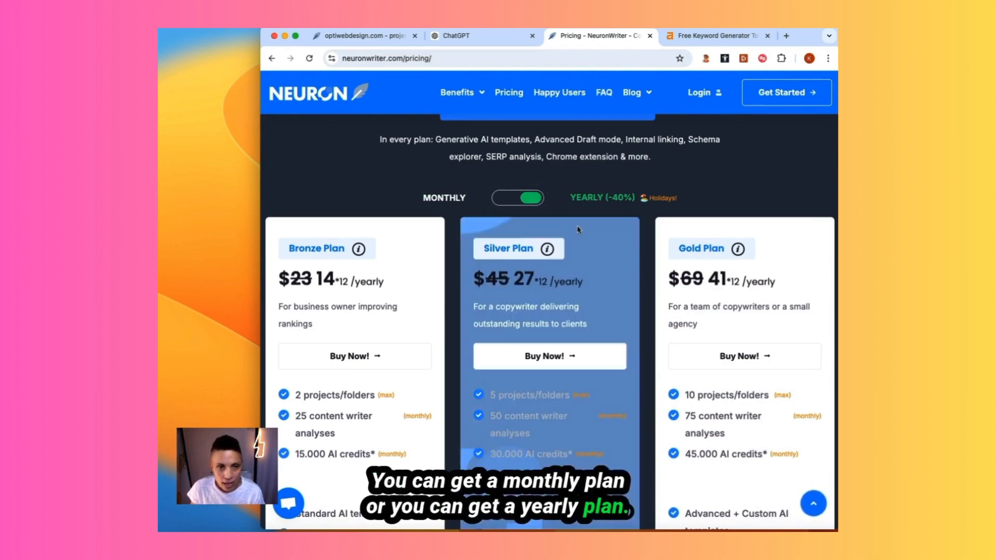
pyautogui.scroll(-3)
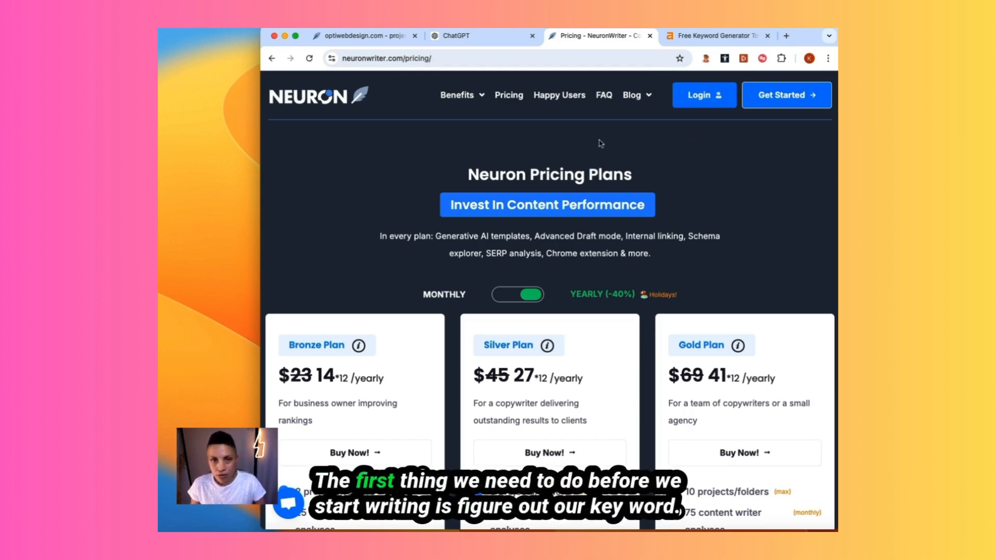
# - Run an Ahrefs keyword search for 'solar panels'
pyautogui.click(718, 36)
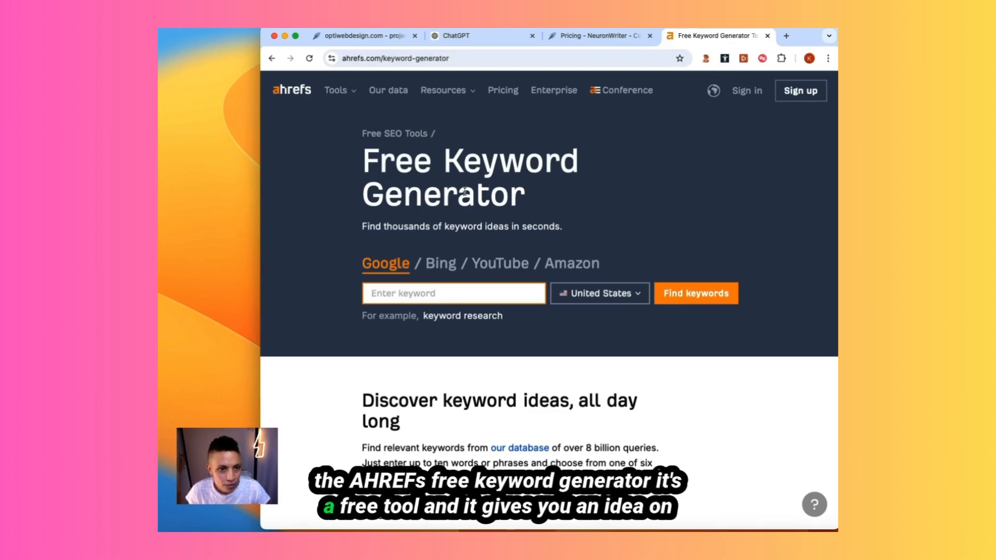
pyautogui.click(452, 293)
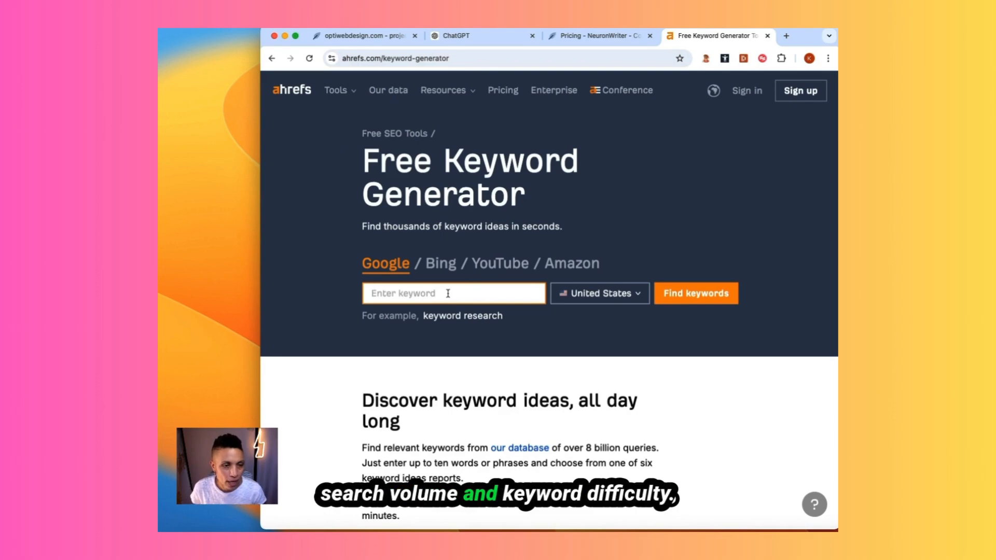
pyautogui.write('solar panels')
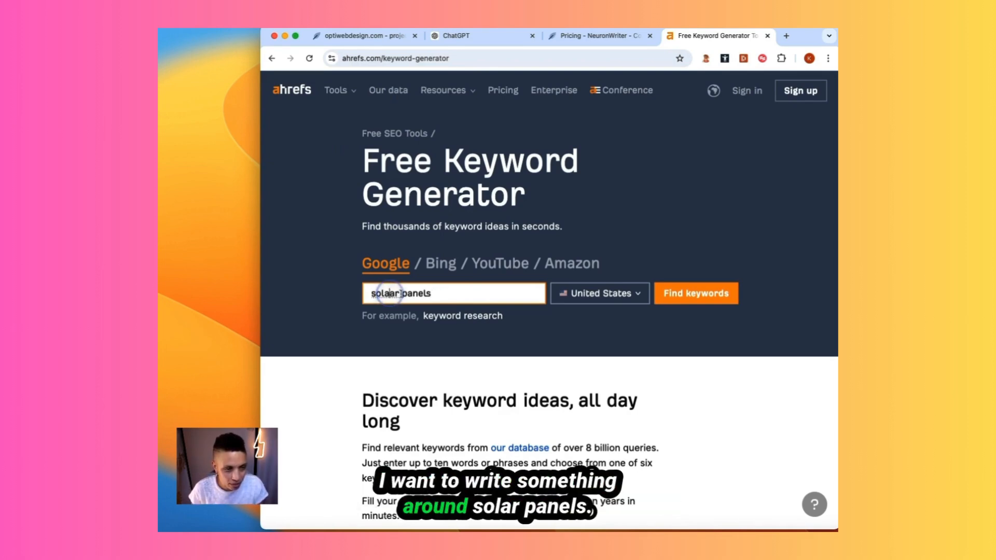
pyautogui.click(695, 292)
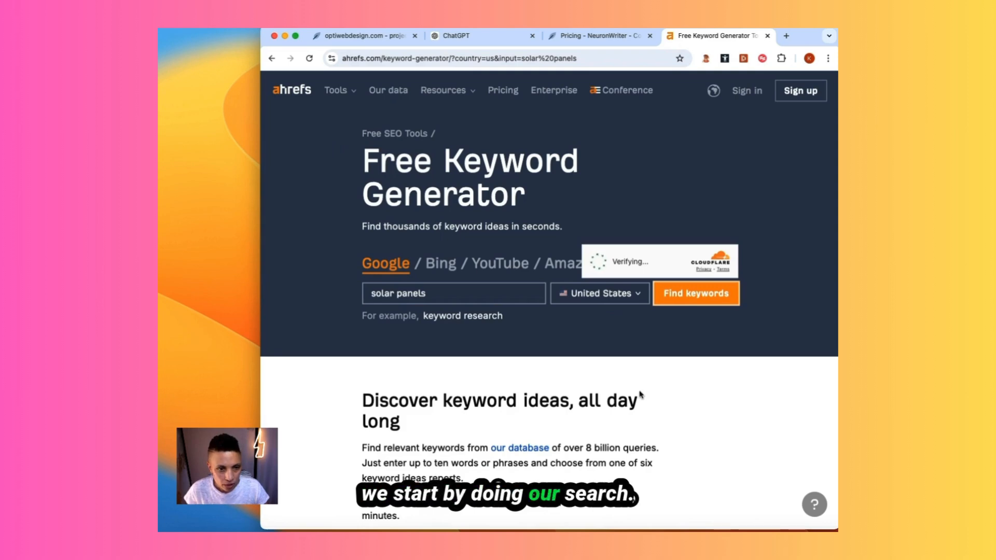
pyautogui.click(696, 292)
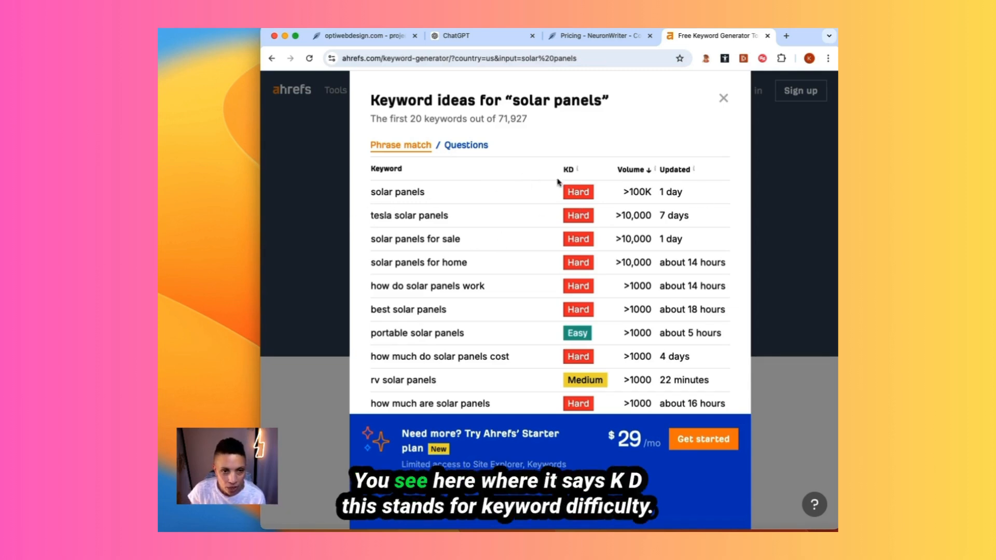
pyautogui.moveTo(569, 169)
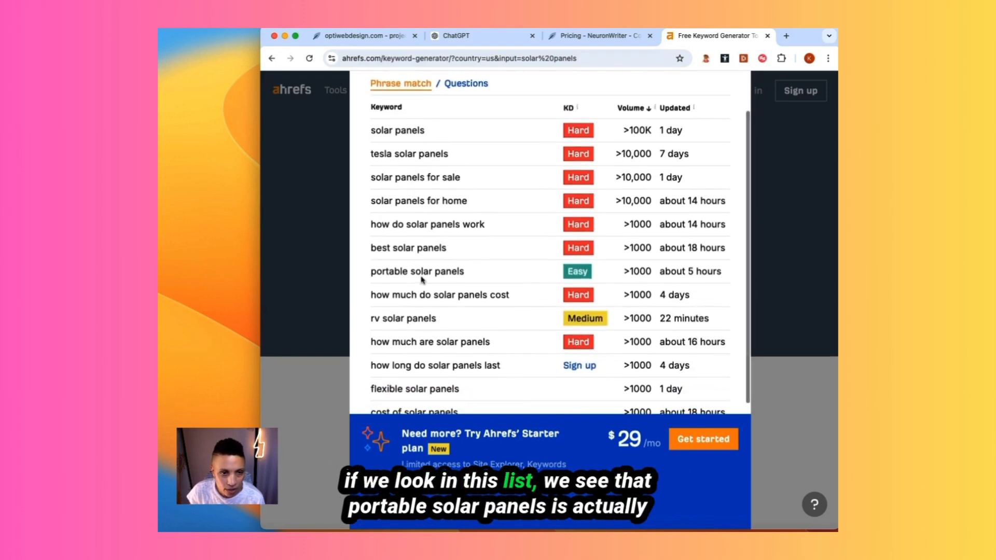
# - Select and copy the easy keyword 'portable solar panels'
pyautogui.doubleClick(416, 271)
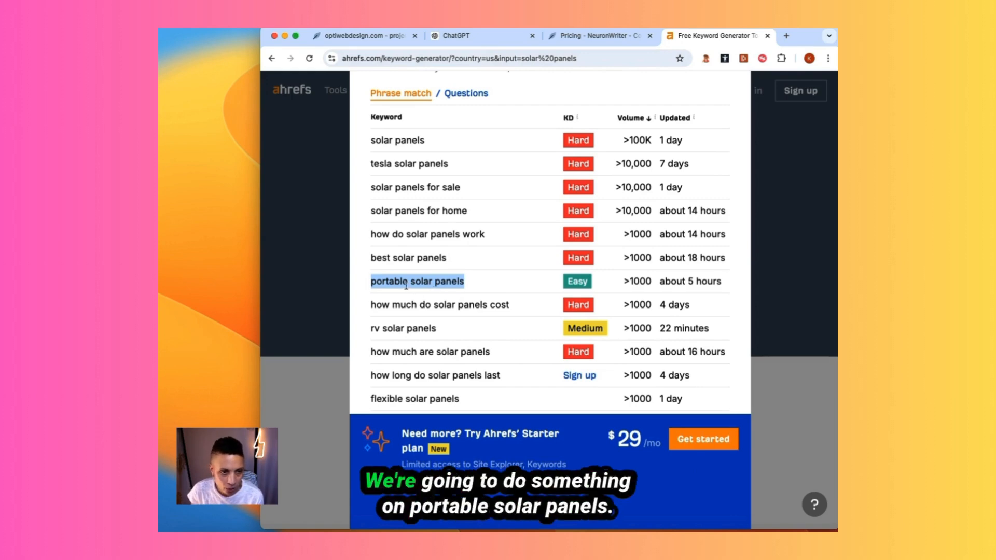
pyautogui.rightClick(416, 281)
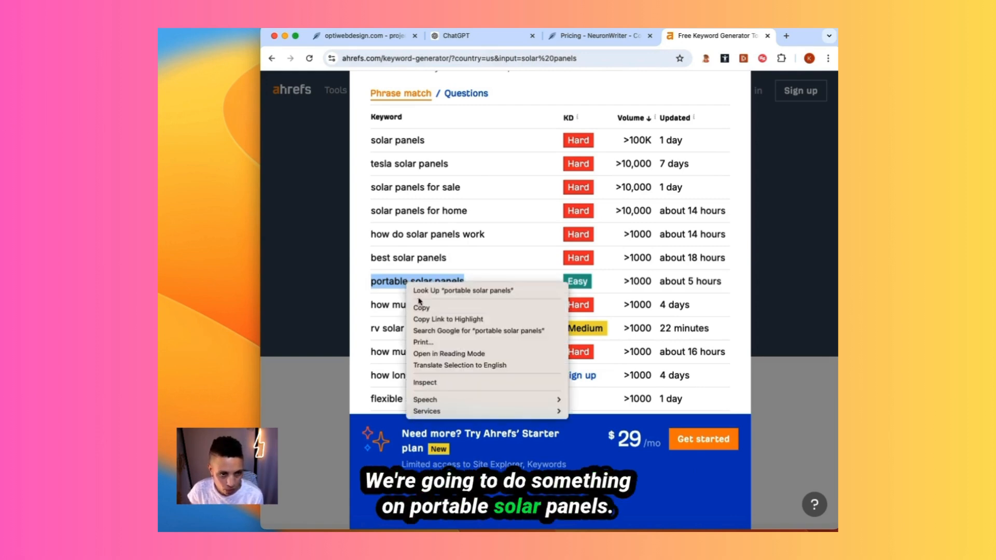
pyautogui.click(482, 35)
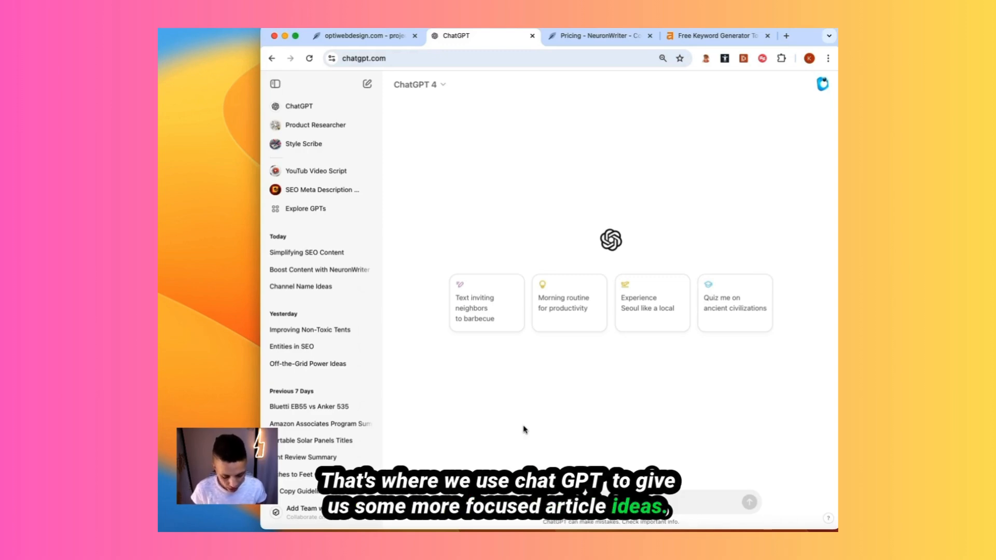
# - Ask ChatGPT for 10 article ideas on 'portable solar panels' and read through the replies
pyautogui.write('Give me 10 article ideas on the topic "portable solar panels"')
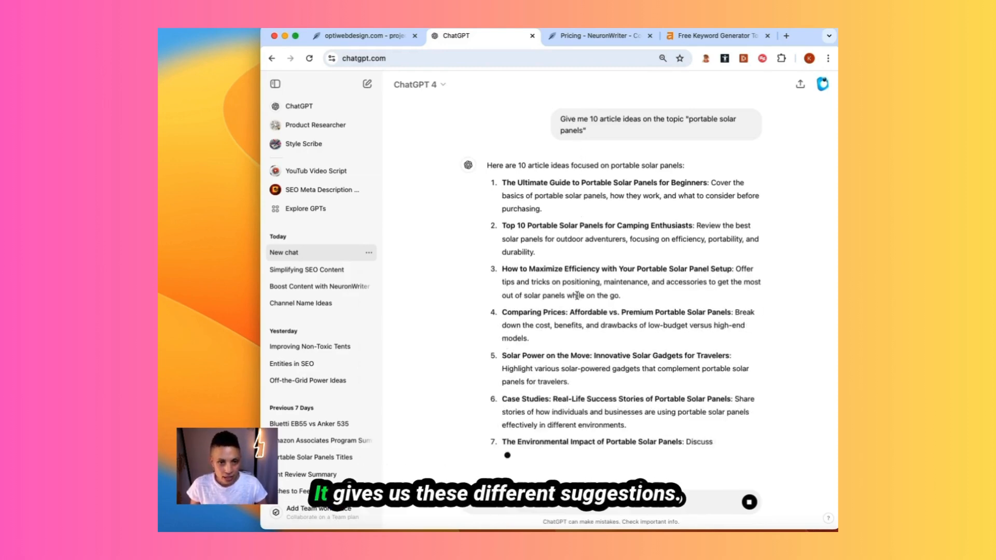
pyautogui.scroll(-3)
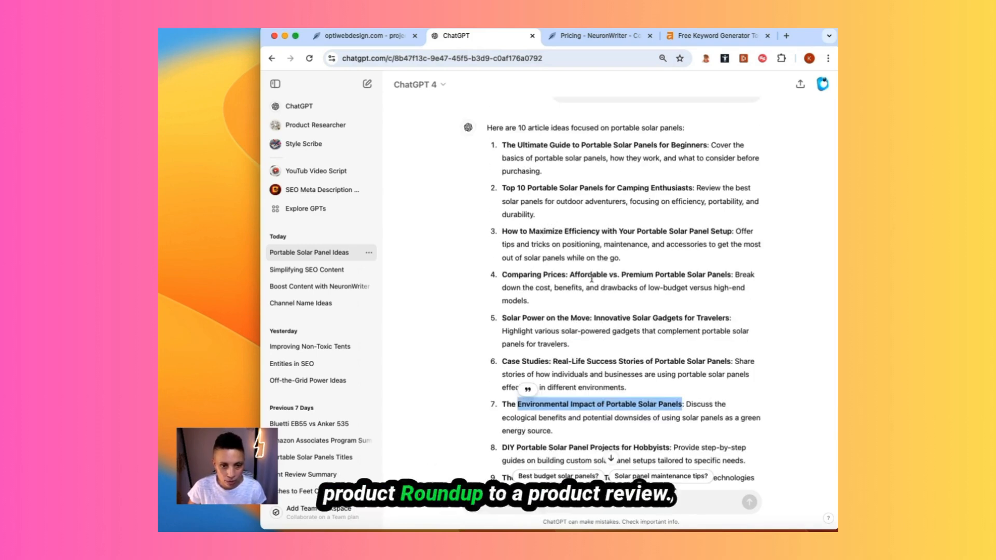
pyautogui.scroll(-3)
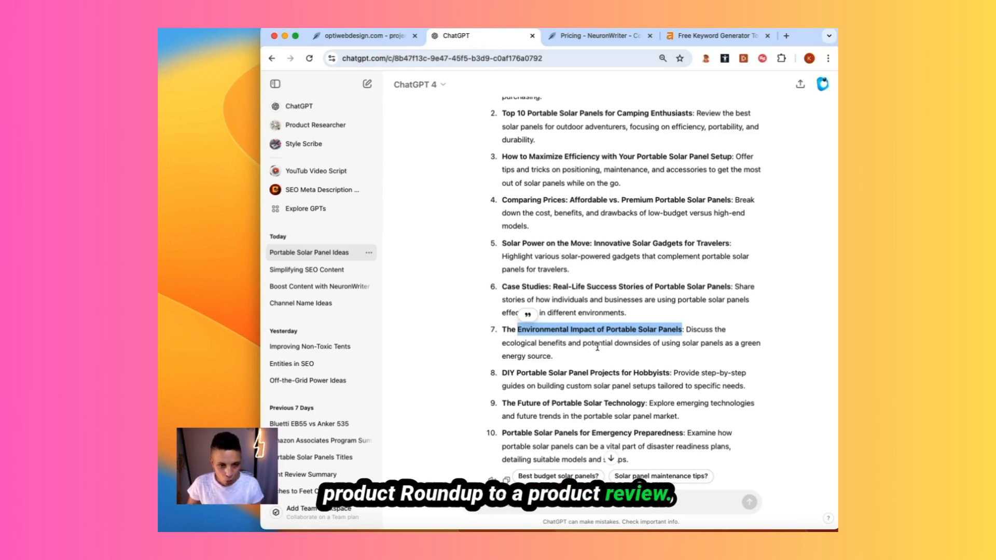
pyautogui.click(362, 36)
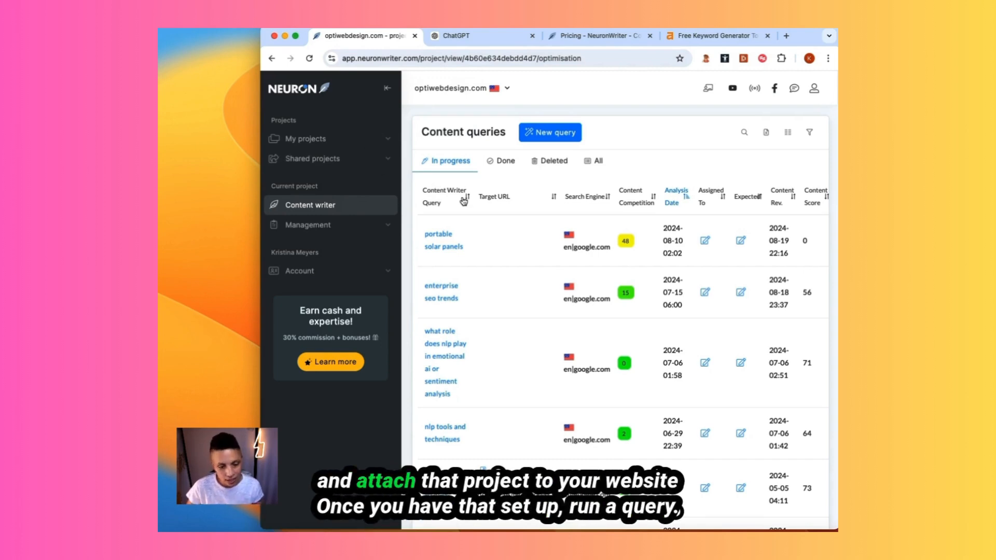
pyautogui.moveTo(479, 215)
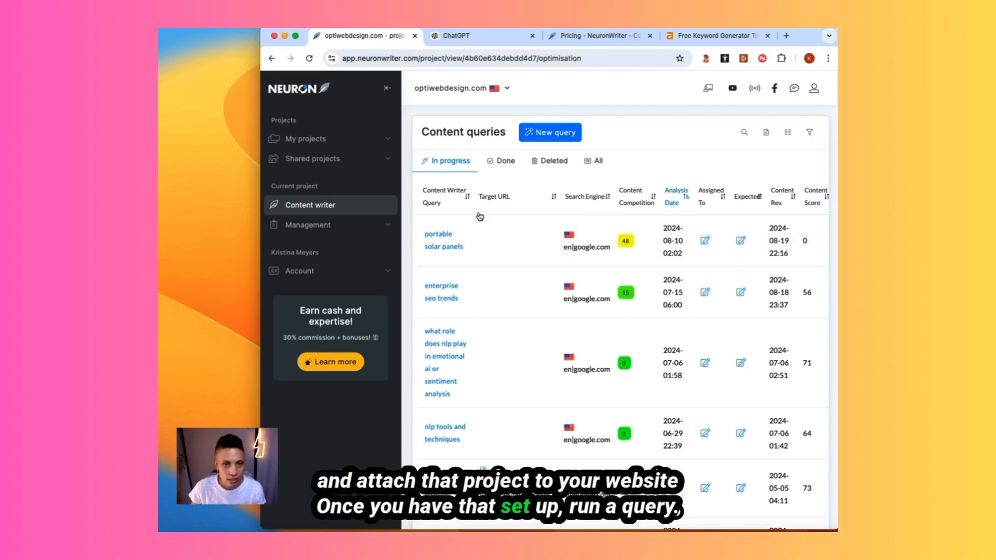
# - Create a query titled 'Environmental Impact of Portable Solar Panels' and launch its analysis
pyautogui.click(549, 132)
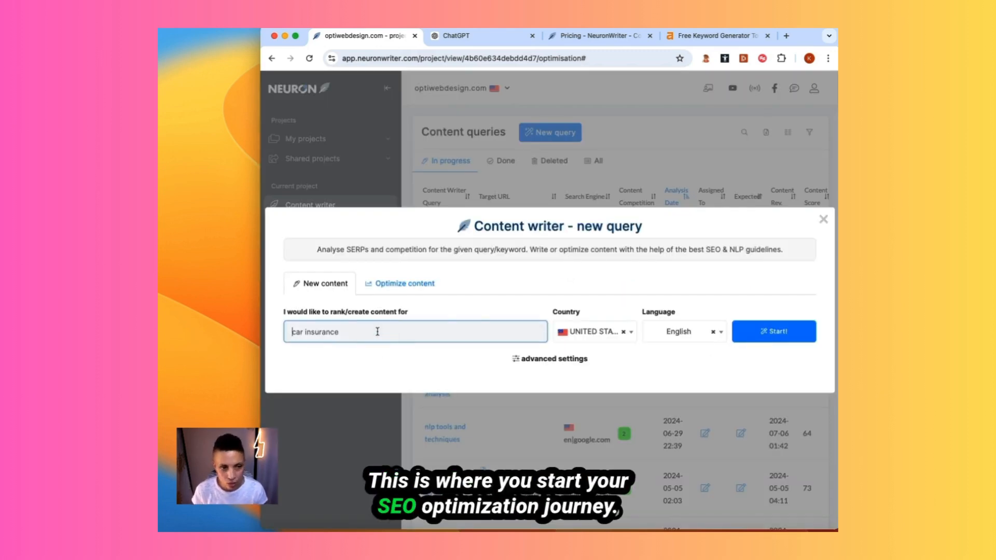
pyautogui.write('Environmental Impact of Portable Solar Panels')
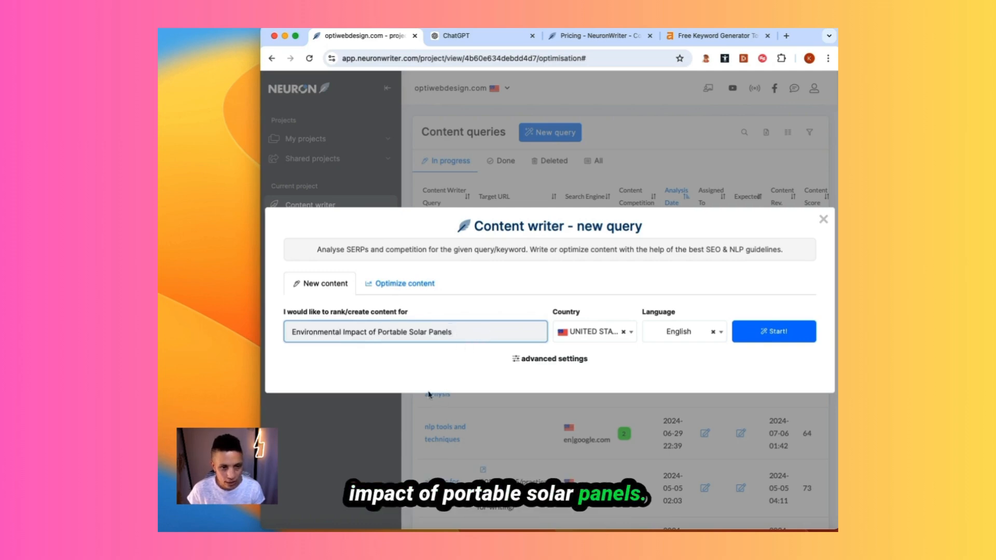
pyautogui.click(774, 331)
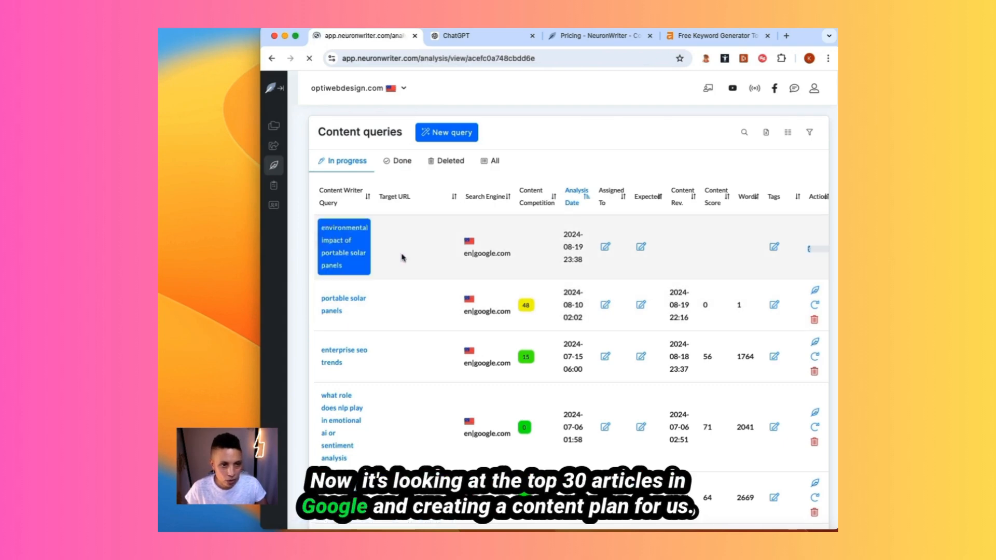
# - Open the new query, exclude the broken fourth-ranked competitor page, and scroll the results
pyautogui.click(342, 246)
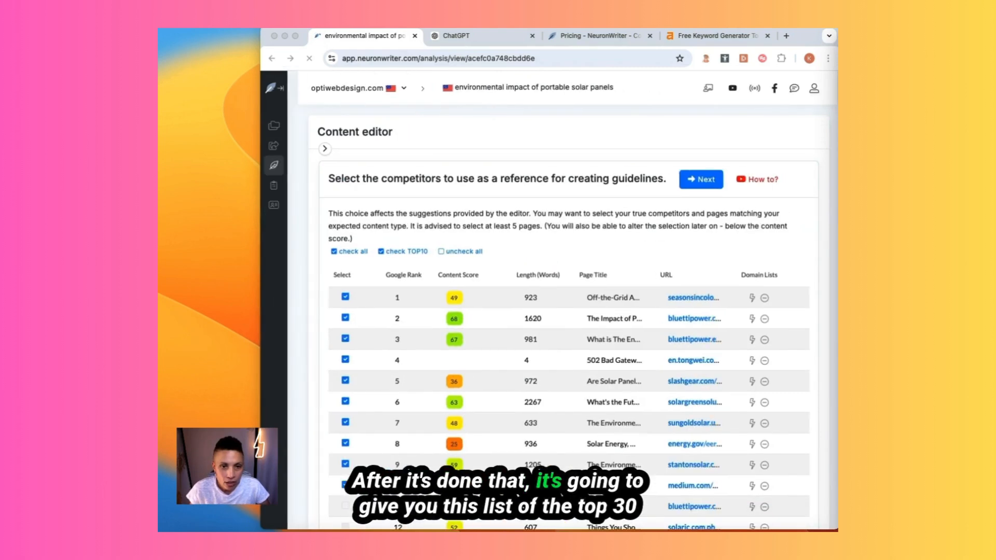
pyautogui.scroll(-3)
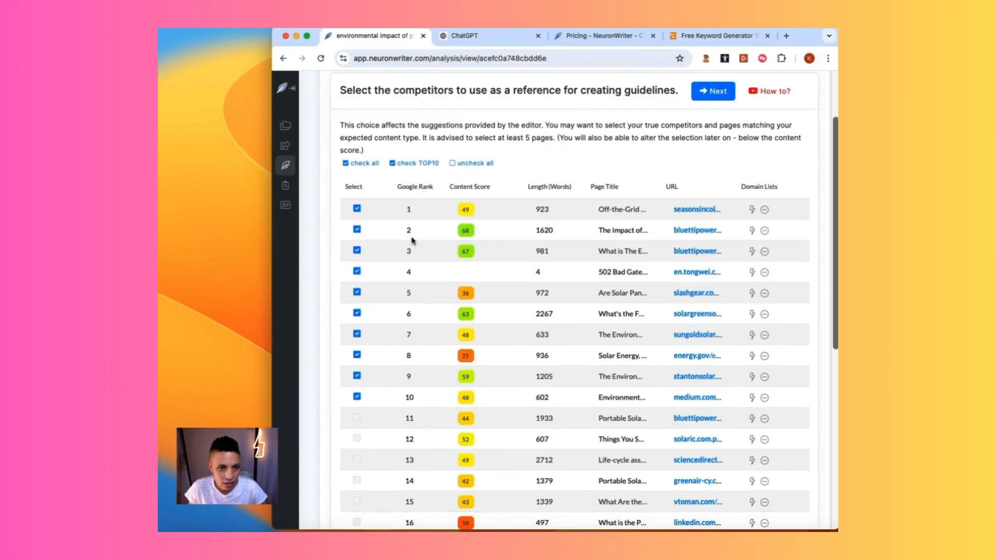
pyautogui.click(356, 271)
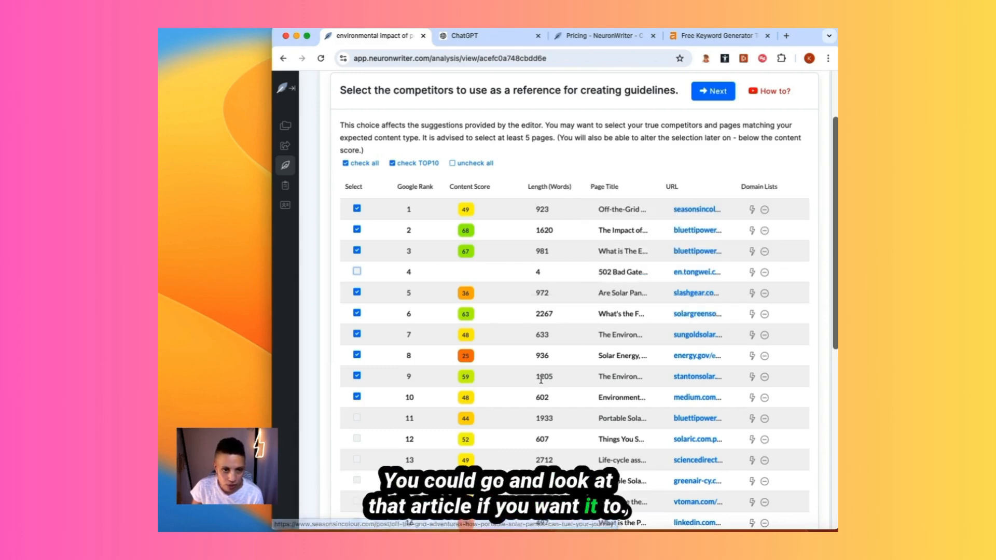
pyautogui.scroll(-3)
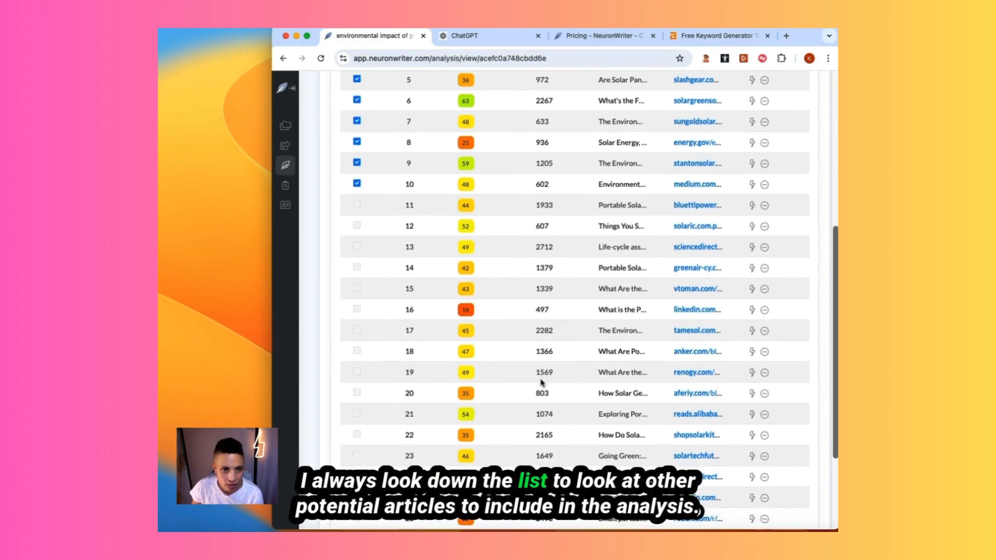
pyautogui.scroll(-3)
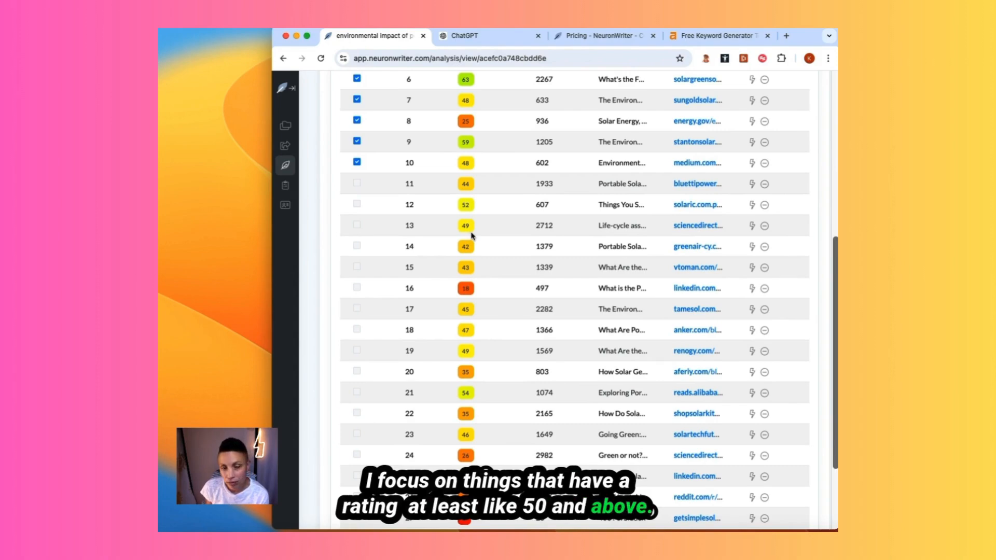
pyautogui.scroll(-3)
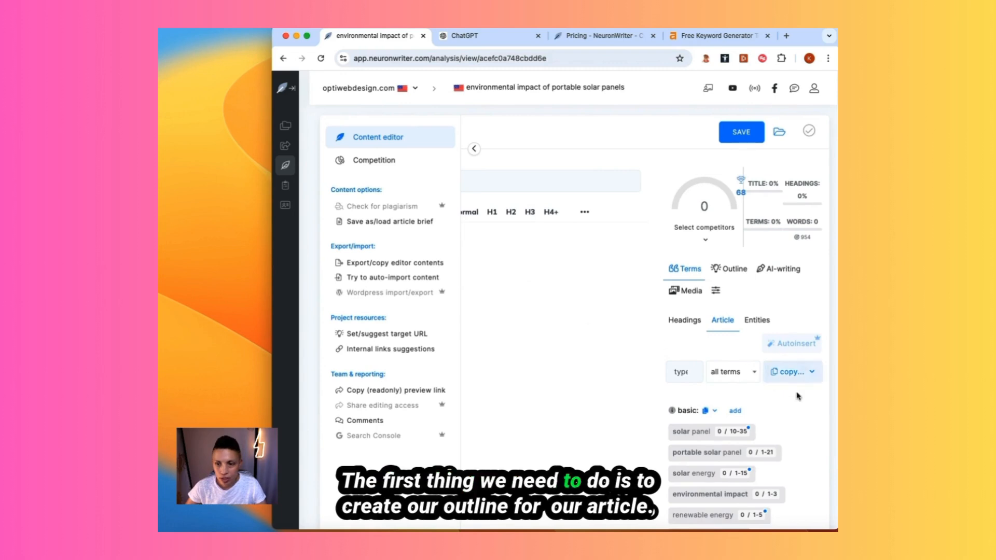
# - Open the AI Article outline tool with 'Portable Solar Panel' as title and view available models
pyautogui.click(782, 269)
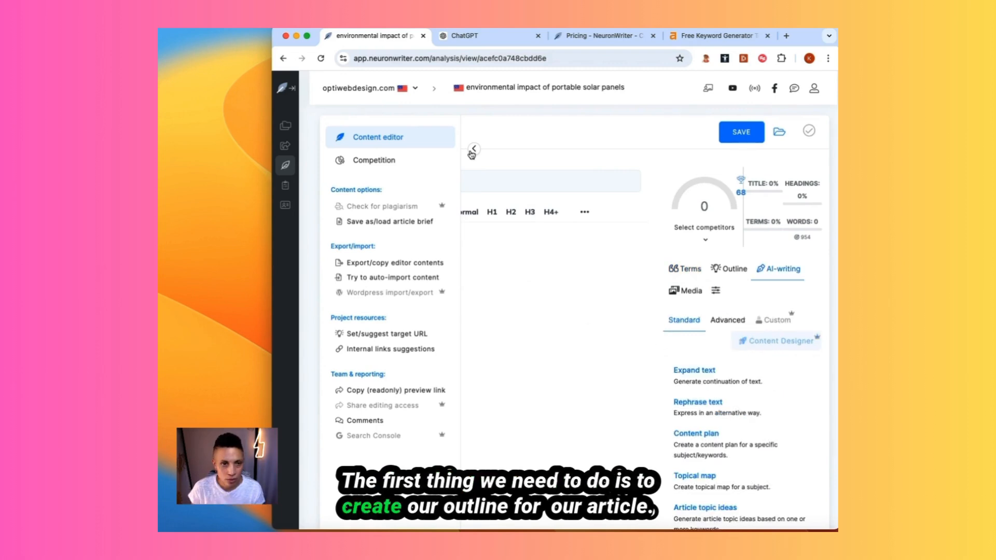
pyautogui.click(473, 149)
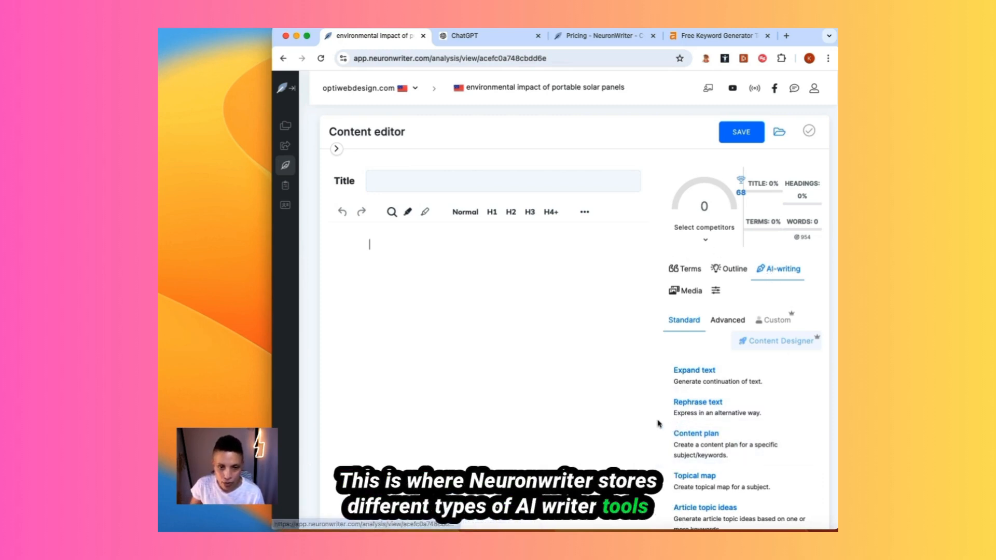
pyautogui.scroll(-3)
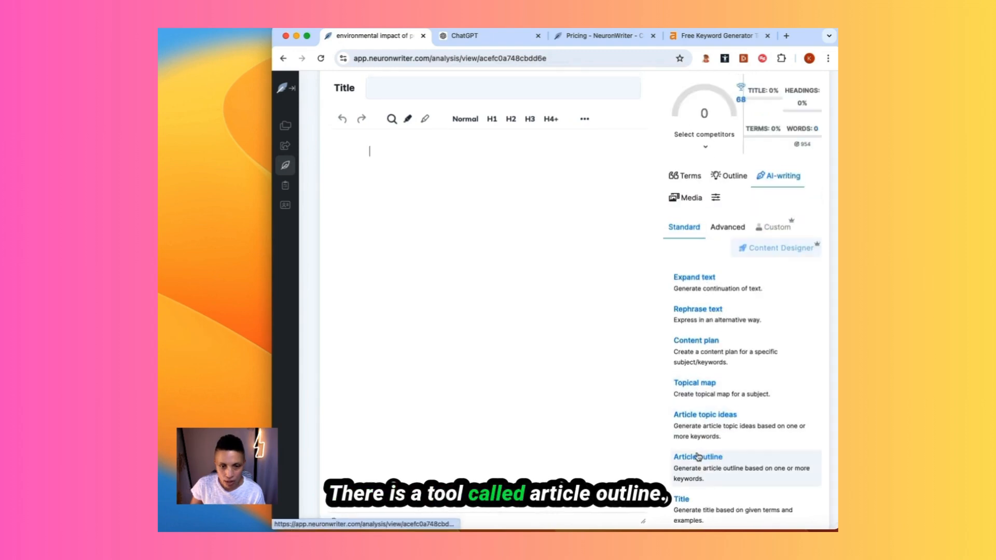
pyautogui.click(697, 456)
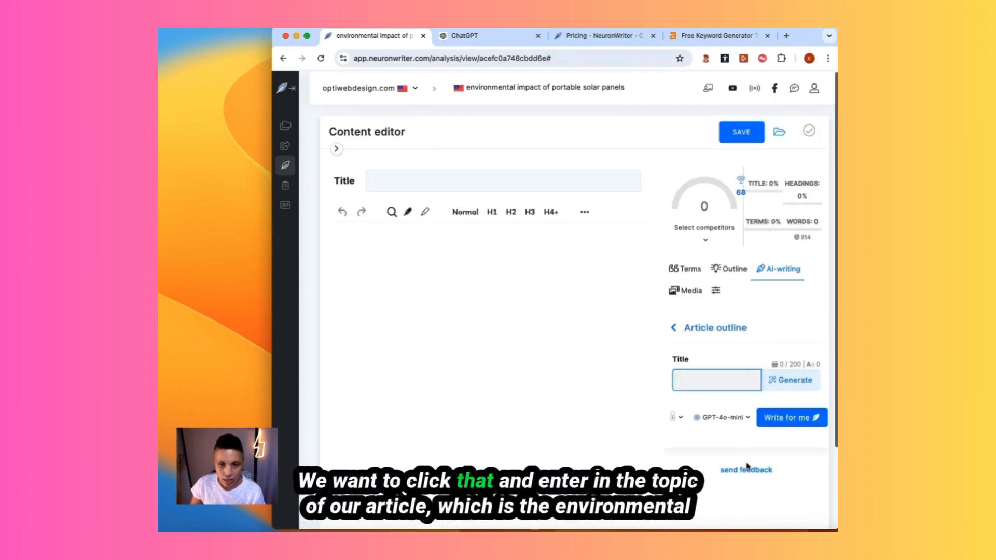
pyautogui.click(715, 380)
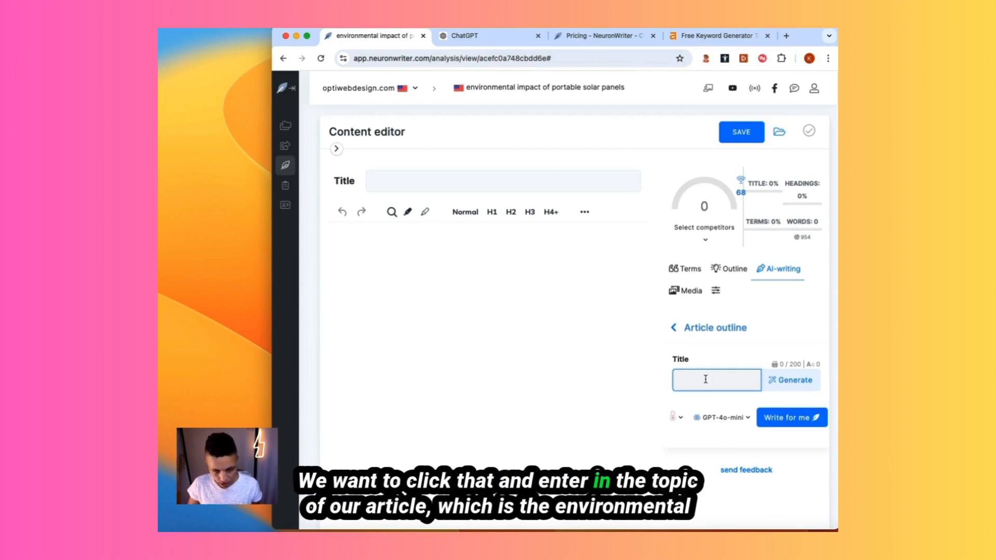
pyautogui.write('Portable Solar Panel')
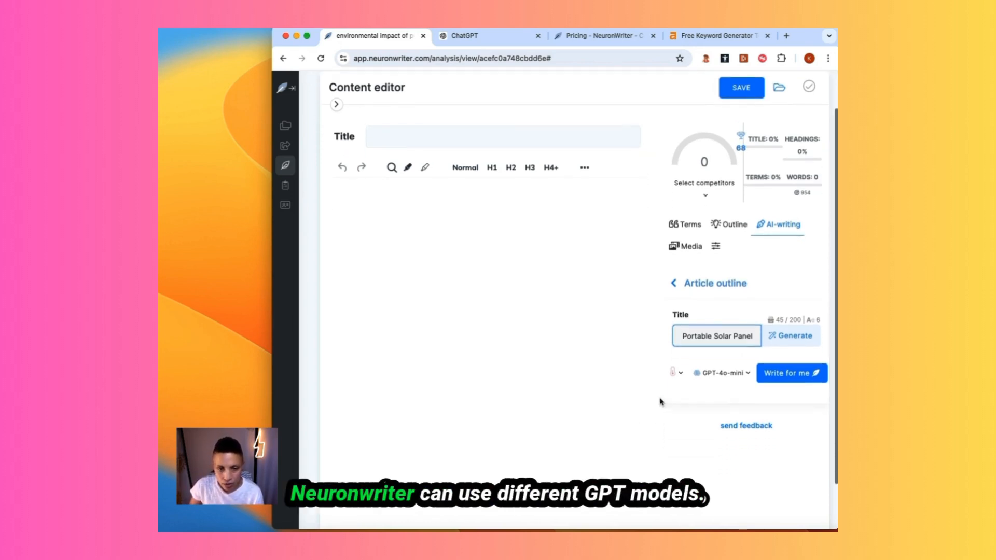
pyautogui.click(721, 373)
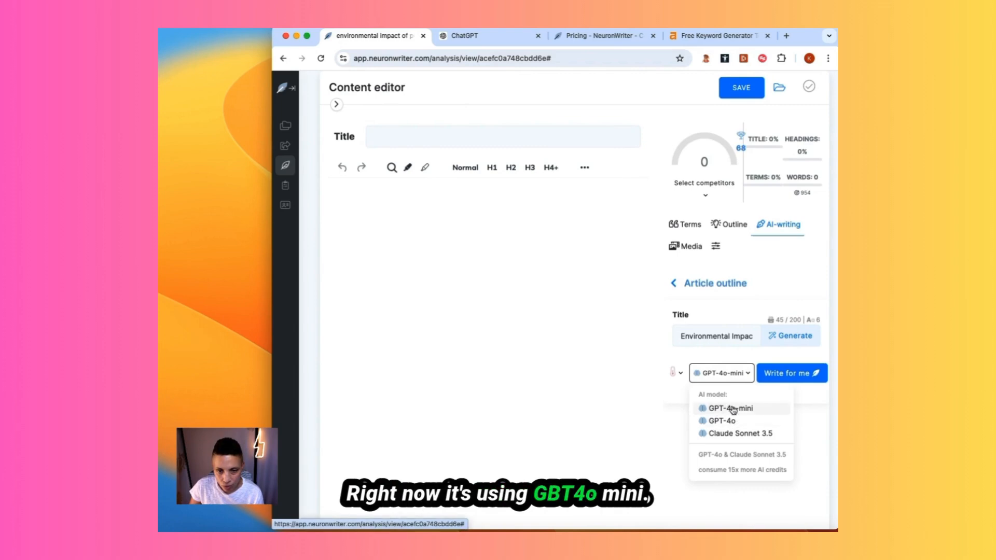
pyautogui.moveTo(721, 420)
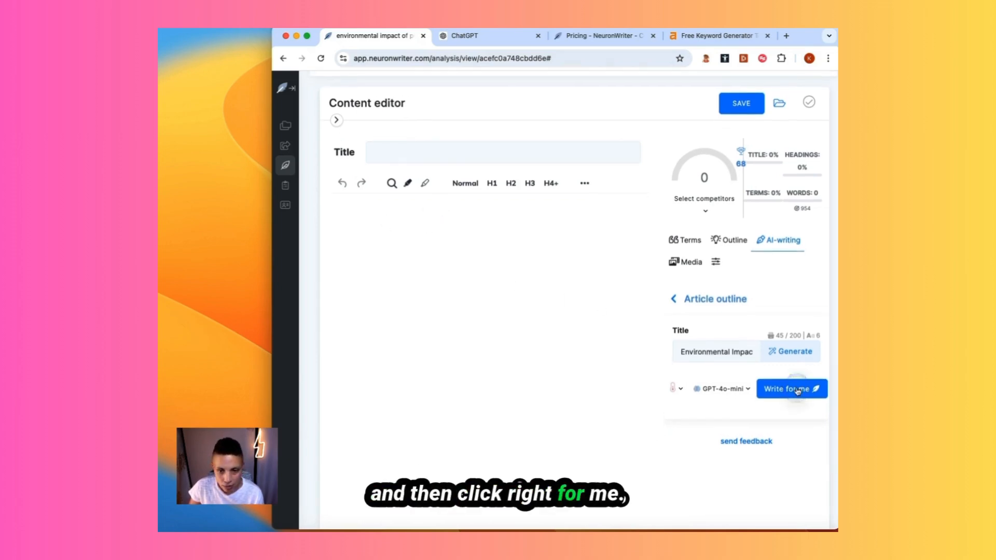
# - Generate the AI heading outline and show the recommended terms
pyautogui.click(791, 389)
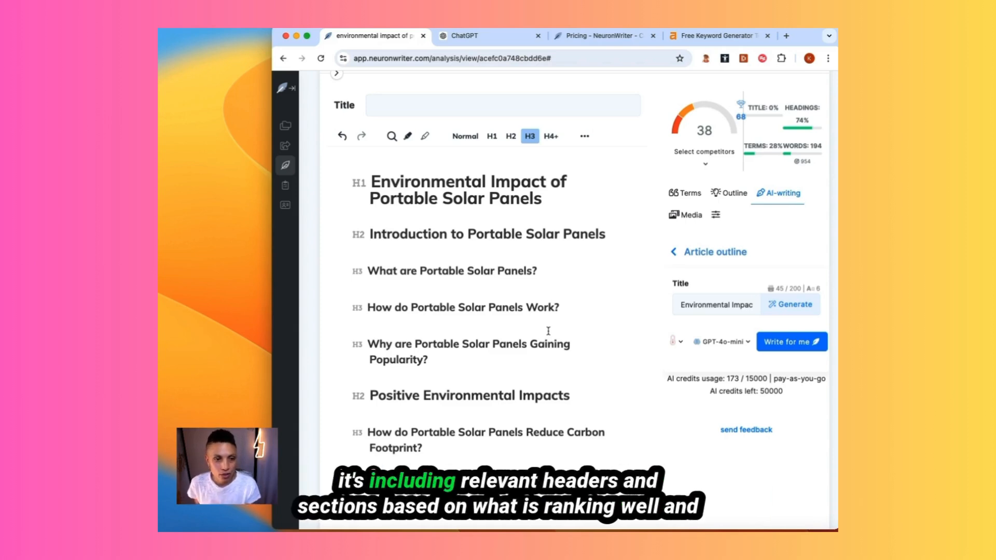
pyautogui.click(534, 308)
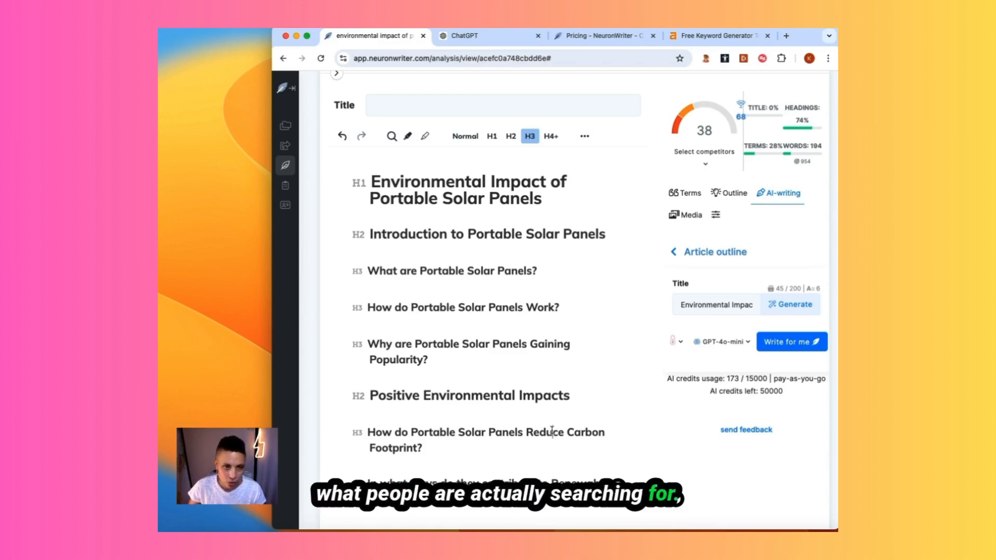
pyautogui.click(690, 193)
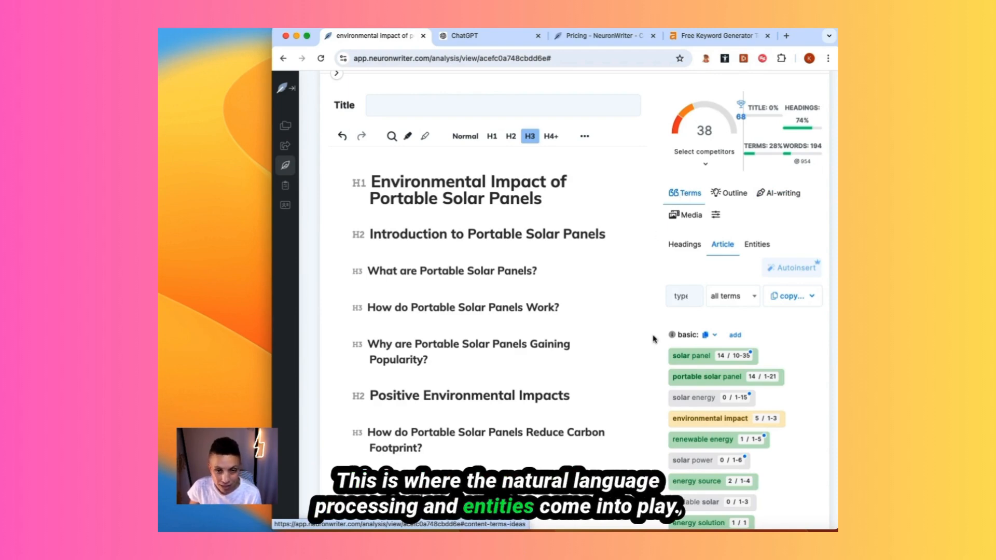
pyautogui.scroll(-3)
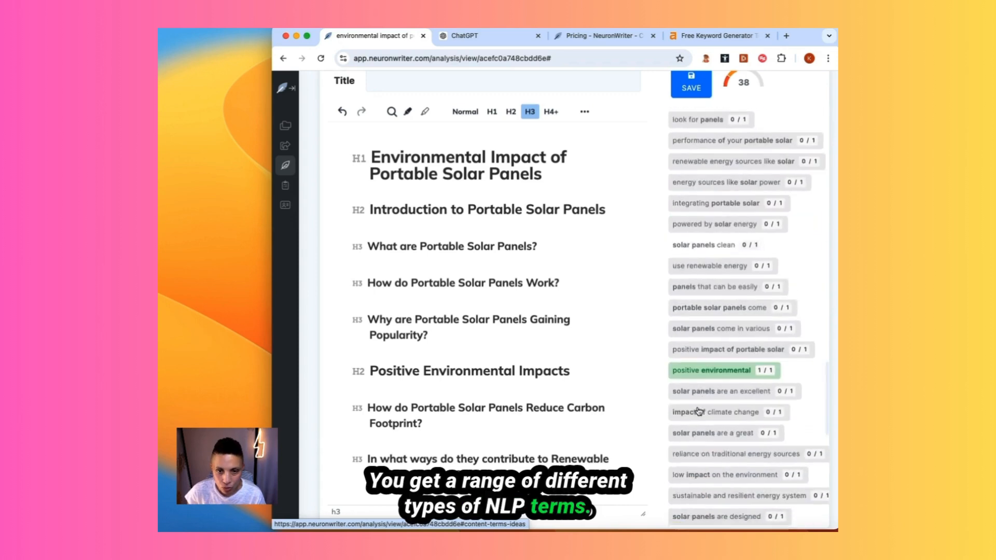
pyautogui.scroll(-3)
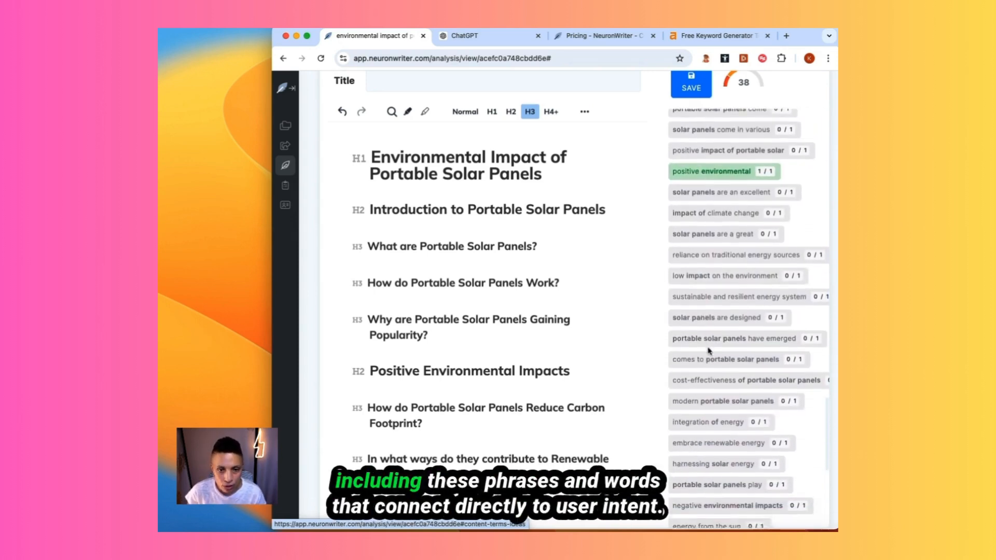
pyautogui.scroll(-3)
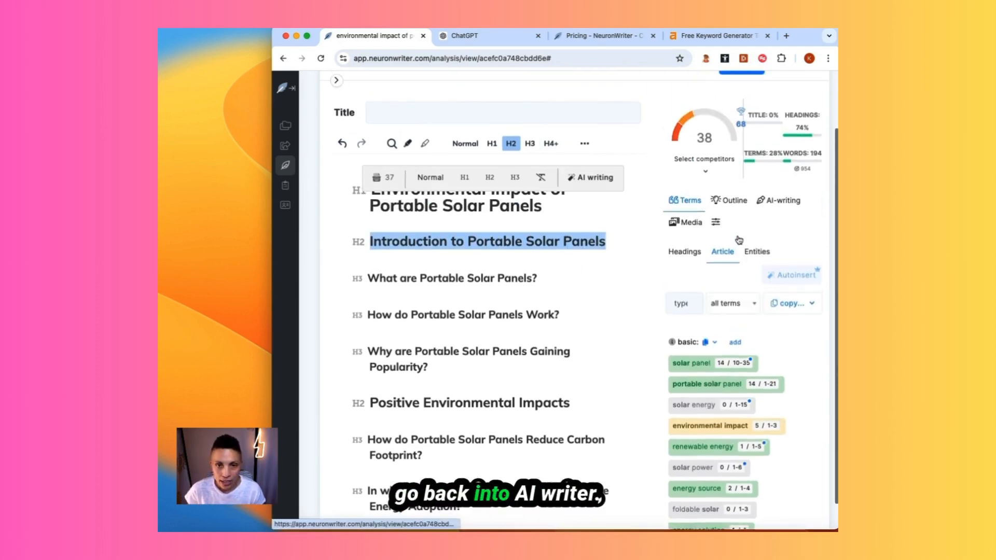
# - Open the Article intro tool and copy the recommended terms into its form
pyautogui.click(782, 200)
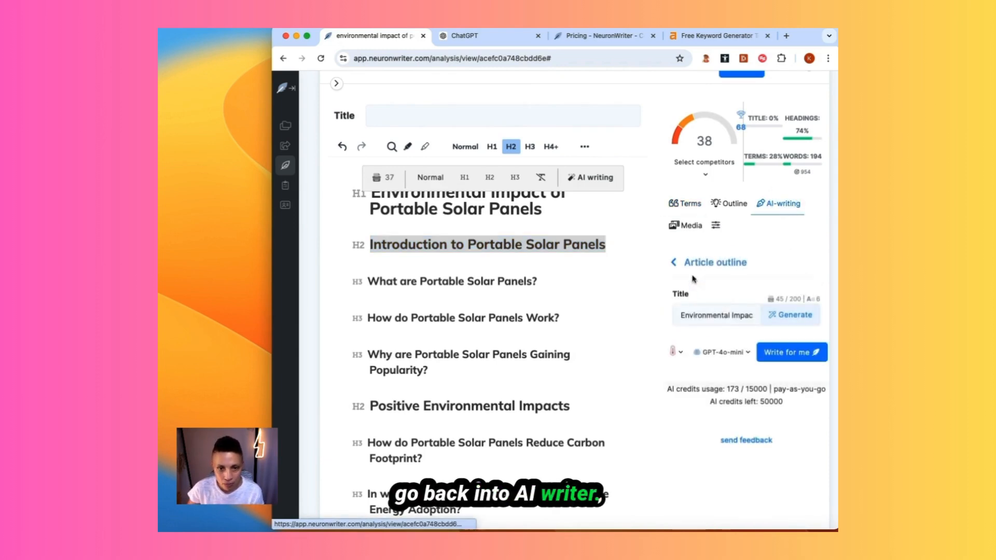
pyautogui.click(673, 262)
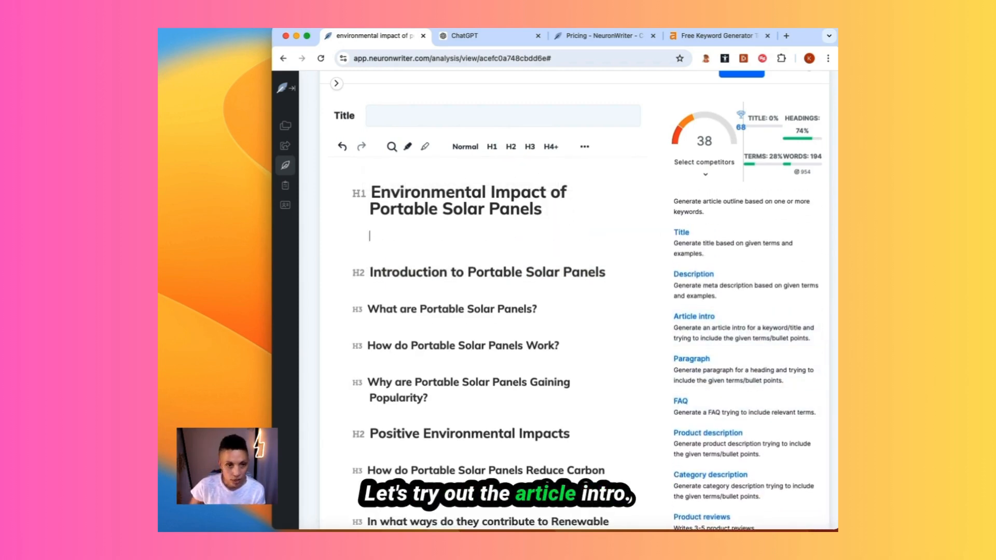
pyautogui.click(693, 316)
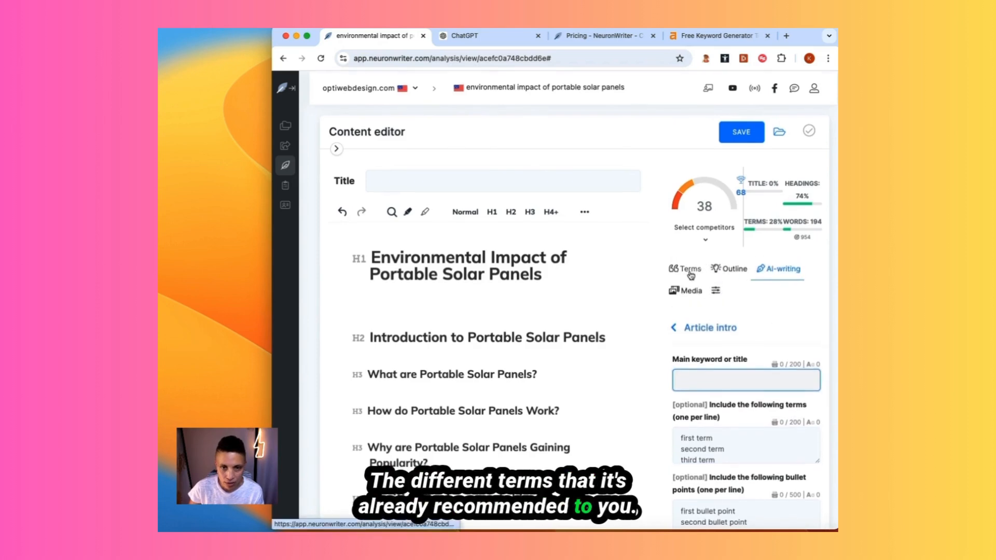
pyautogui.click(685, 269)
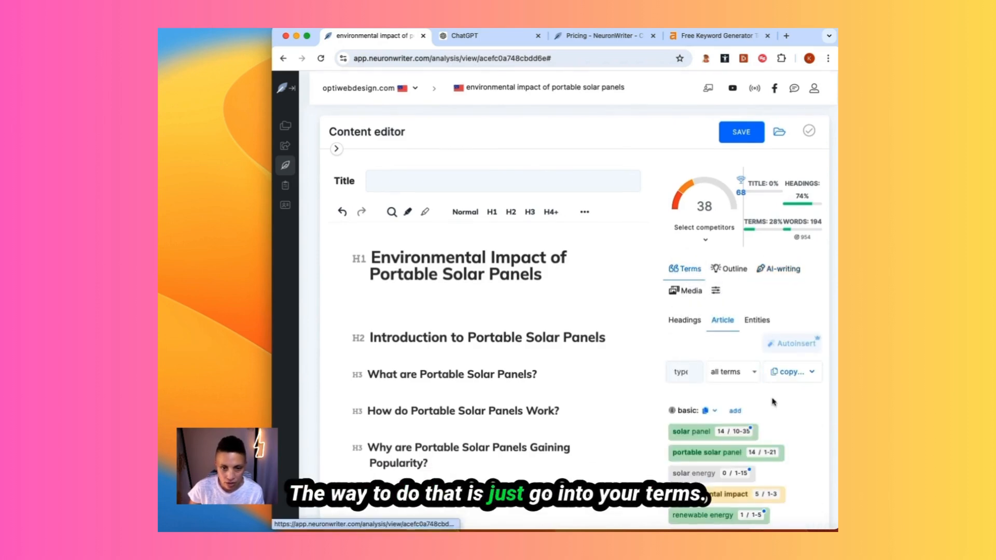
pyautogui.click(711, 300)
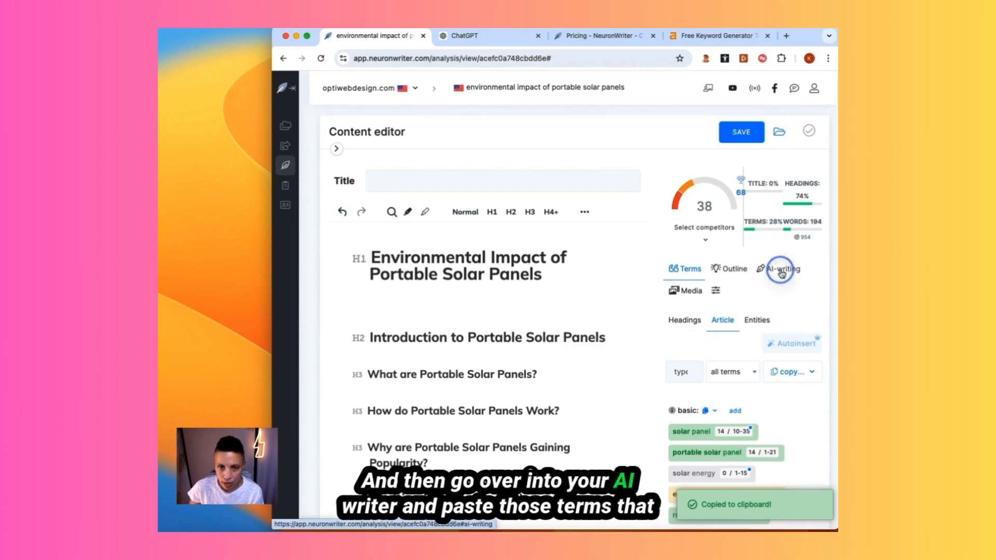
pyautogui.click(780, 268)
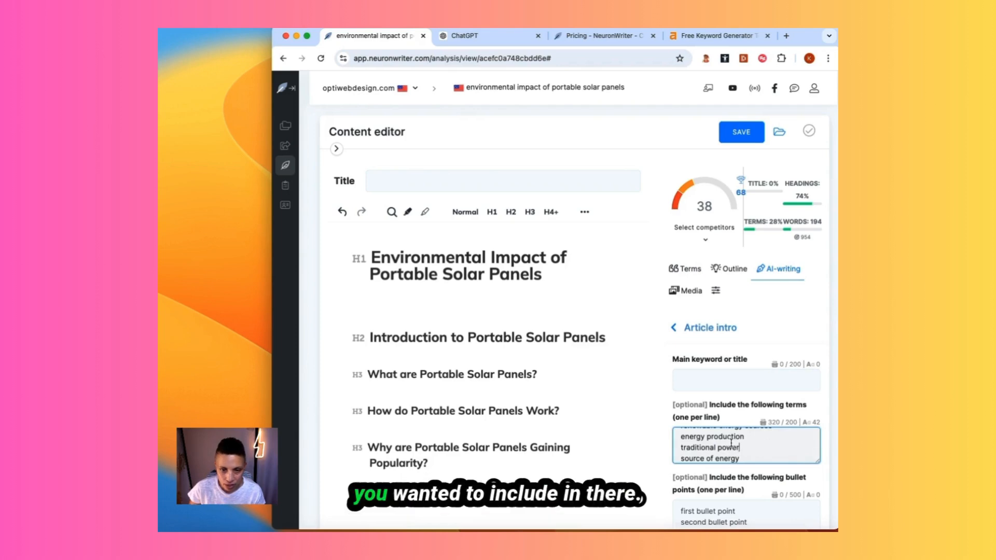
# - Select the introduction heading, keep neutral tone and shorten the intro to about 94 words
pyautogui.doubleClick(467, 265)
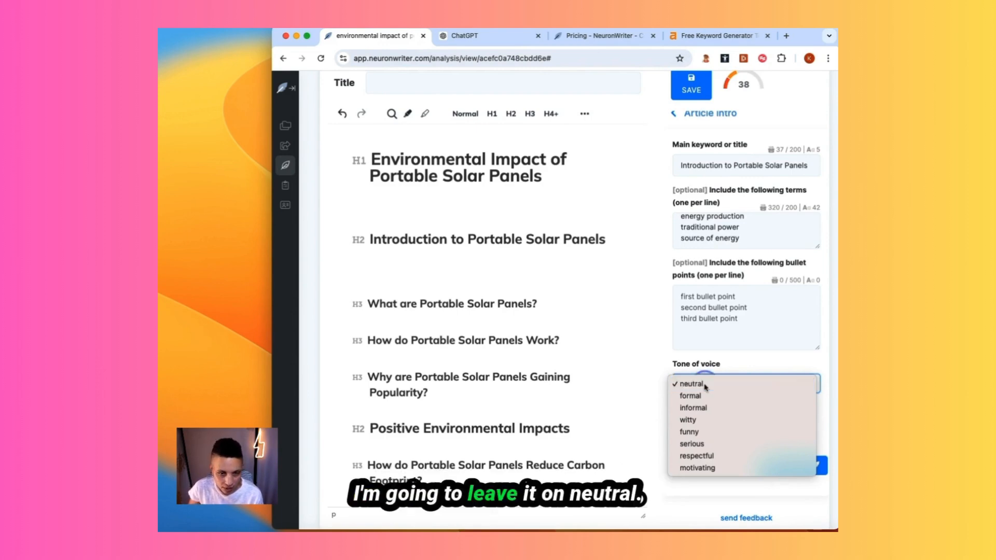
pyautogui.click(690, 384)
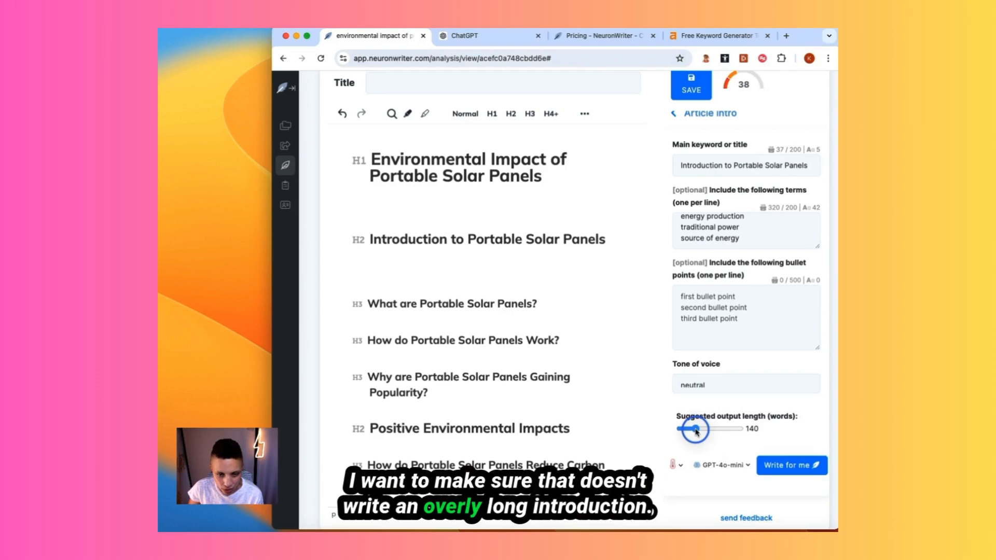
pyautogui.moveTo(695, 429); pyautogui.dragTo(687, 429)
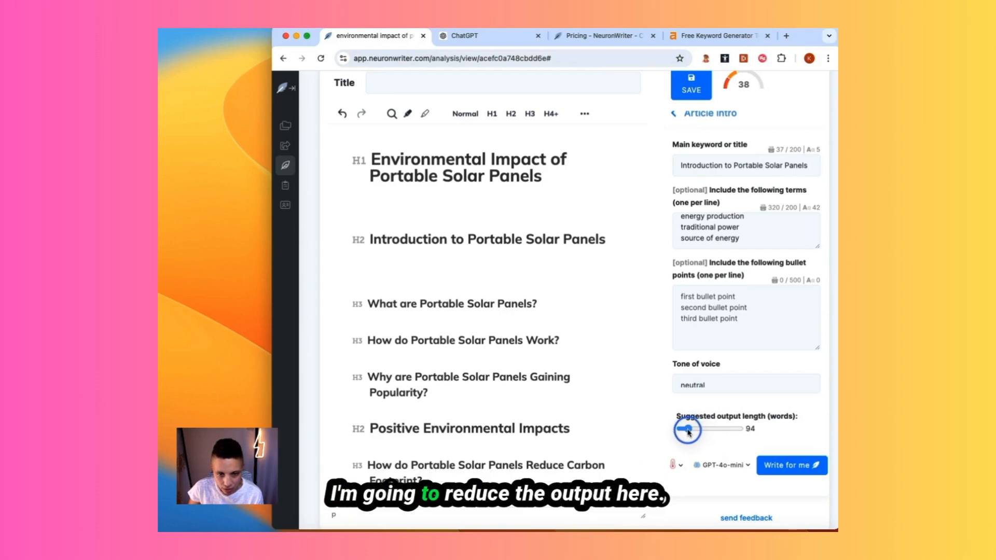
pyautogui.moveTo(687, 428); pyautogui.dragTo(683, 429)
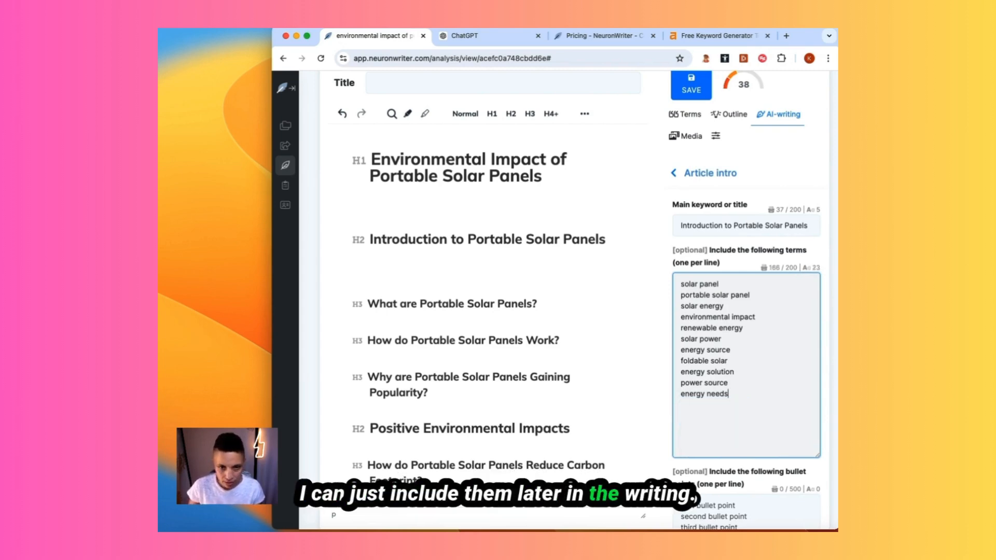
# - Generate the AI introduction for 'Introduction to Portable Solar Panels'
pyautogui.click(790, 465)
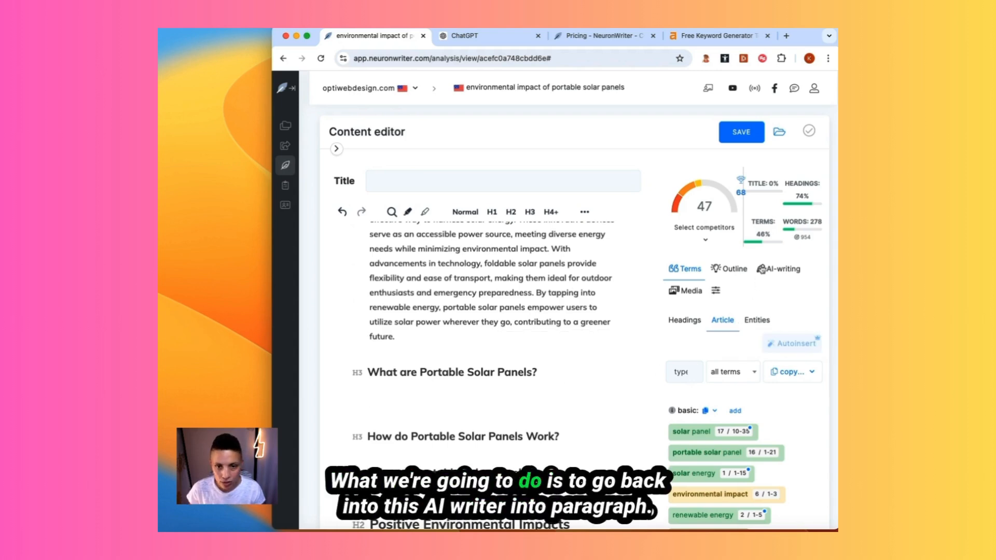
# - Generate a longer AI paragraph for the 'What are Portable Solar Panels?' section
pyautogui.click(781, 268)
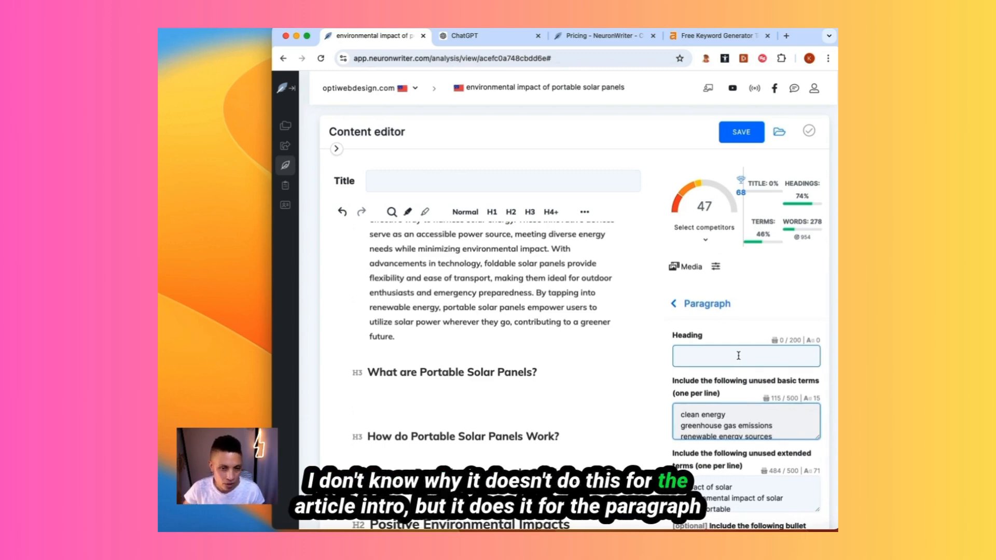
pyautogui.click(744, 356)
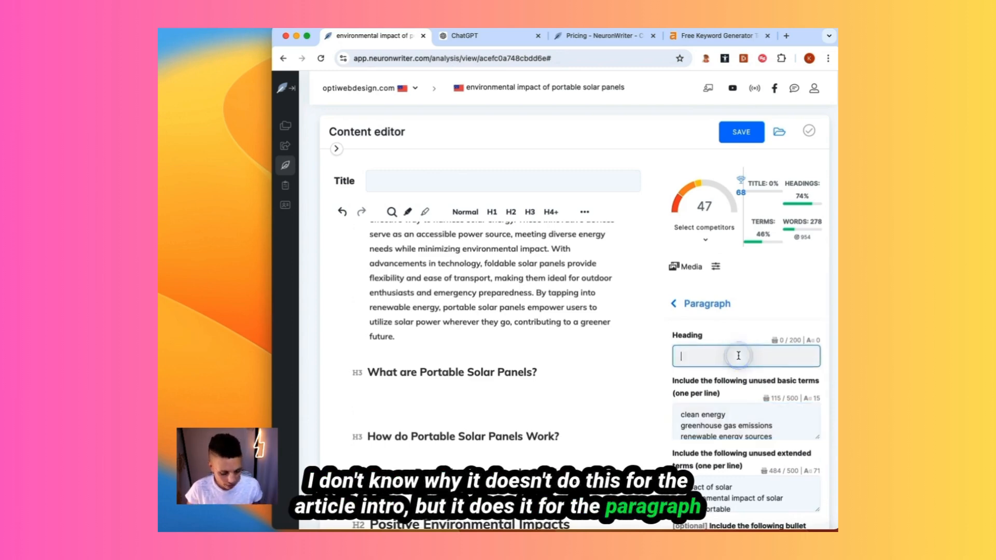
pyautogui.write('What are Portable Solar Panels?')
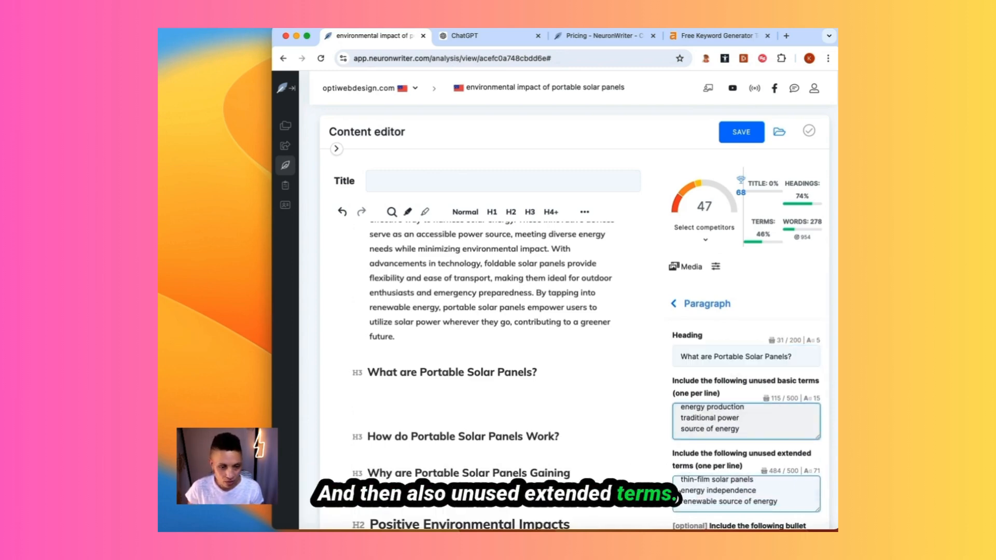
pyautogui.scroll(-3)
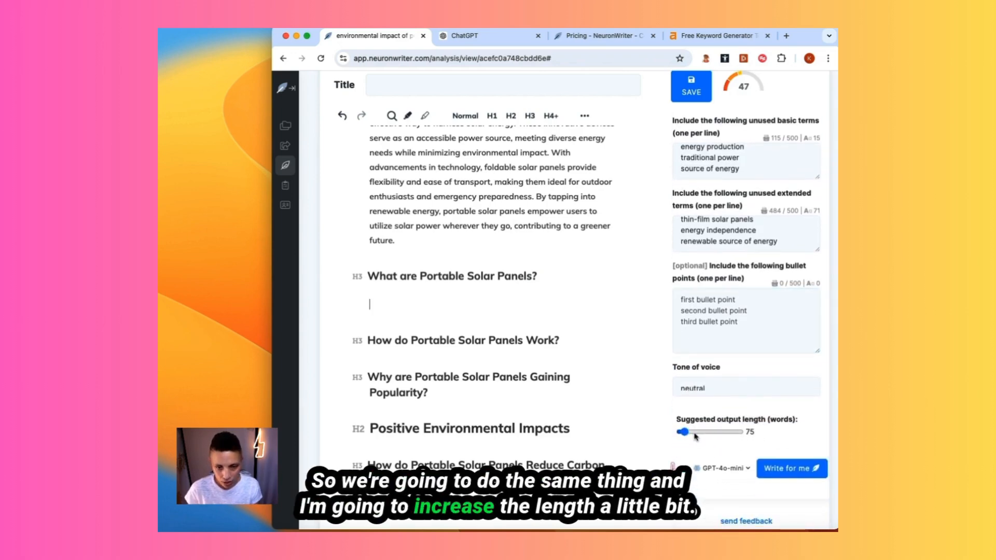
pyautogui.moveTo(681, 432); pyautogui.dragTo(696, 432)
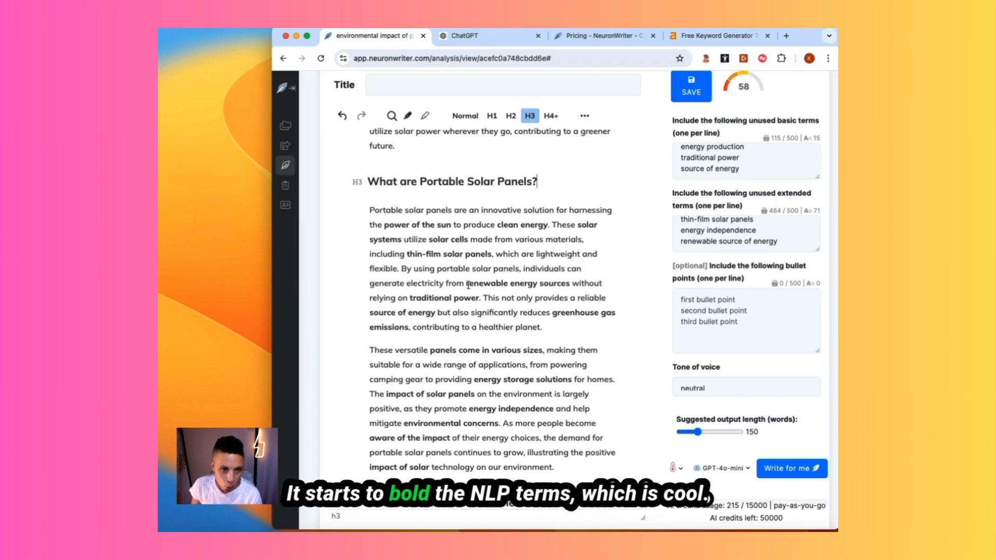
pyautogui.click(746, 319)
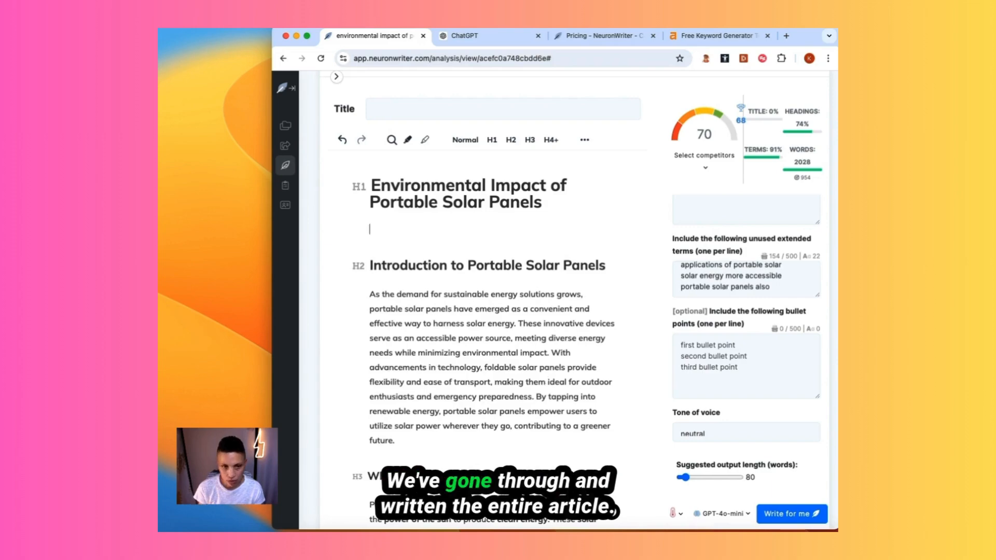
pyautogui.click(491, 139)
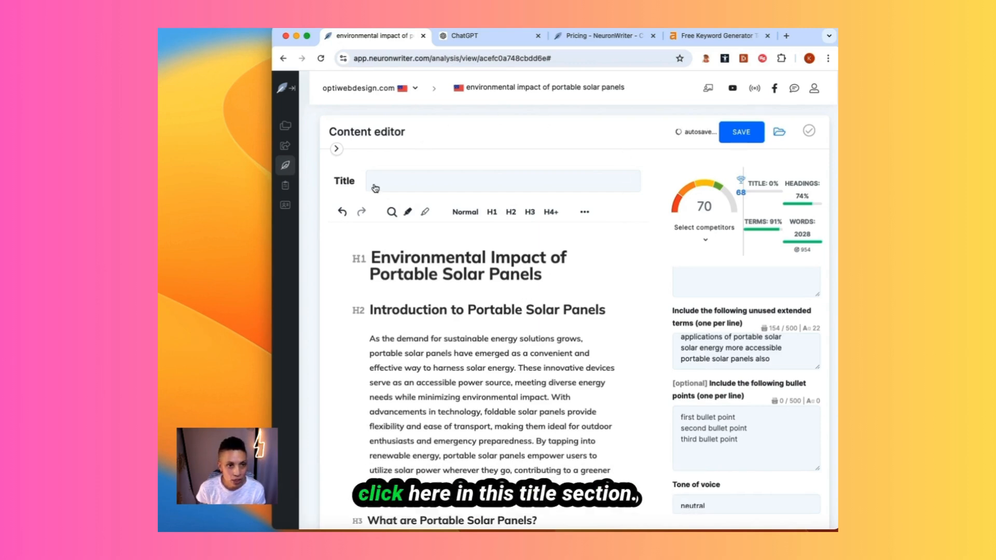
# - Generate an AI meta title on portable solar panels' environmental impact and close the meta dialog
pyautogui.click(502, 180)
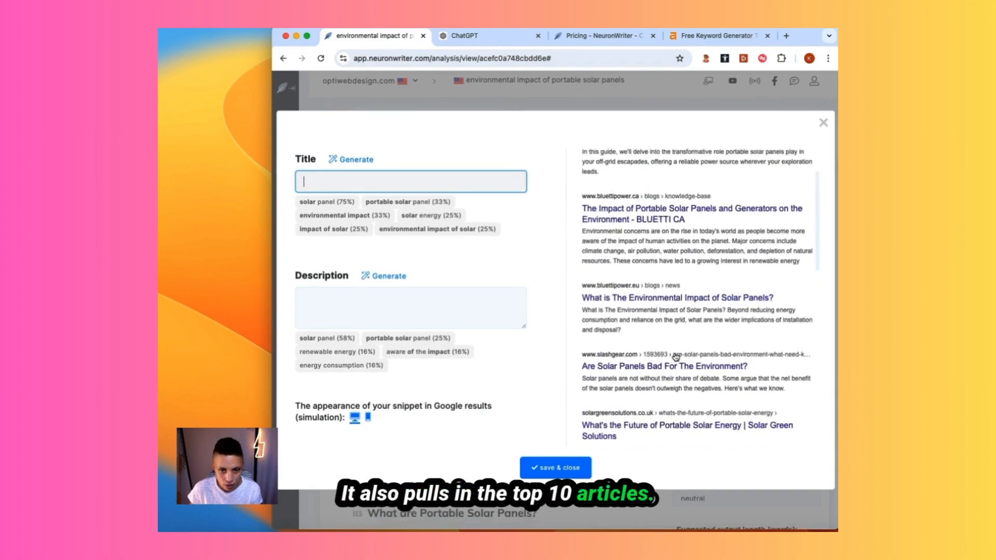
pyautogui.scroll(-3)
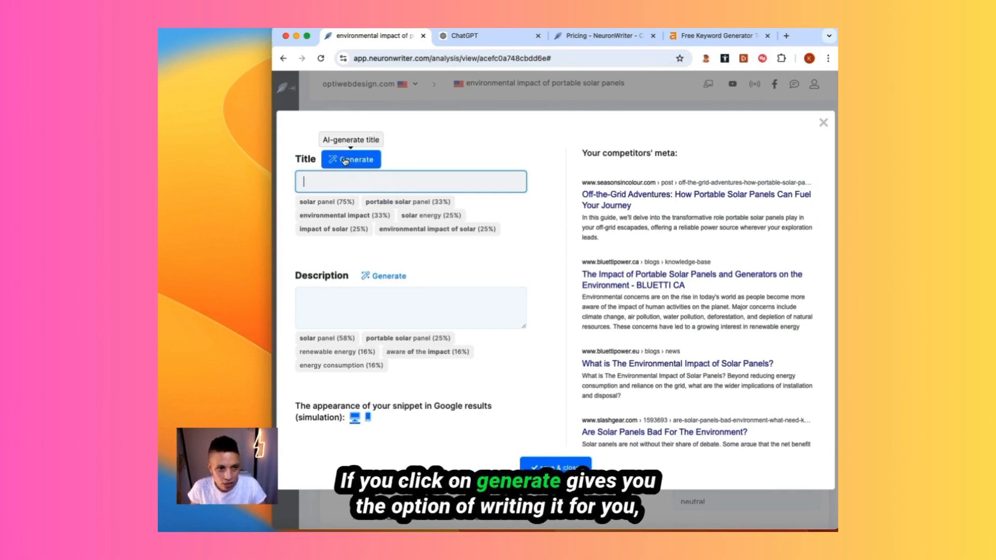
pyautogui.click(351, 159)
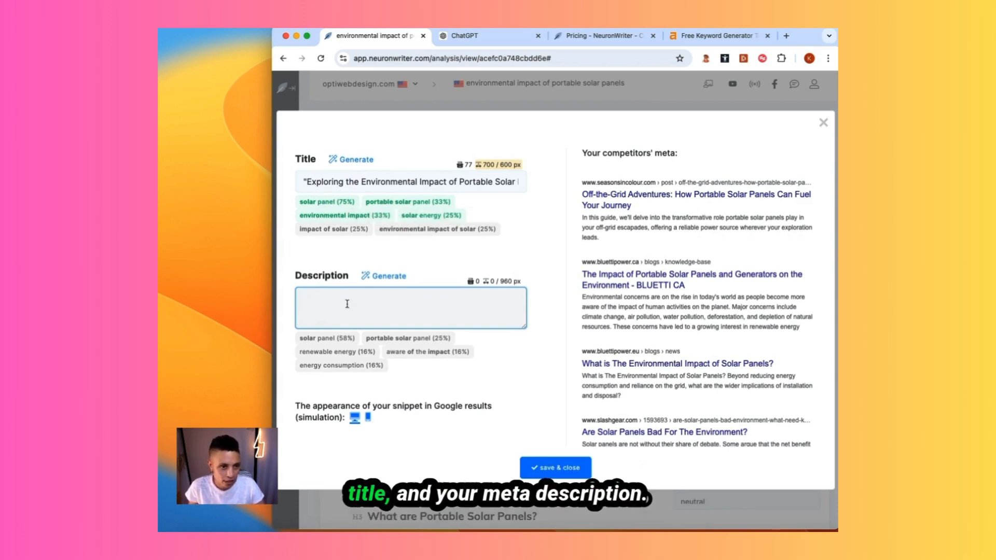
pyautogui.click(387, 275)
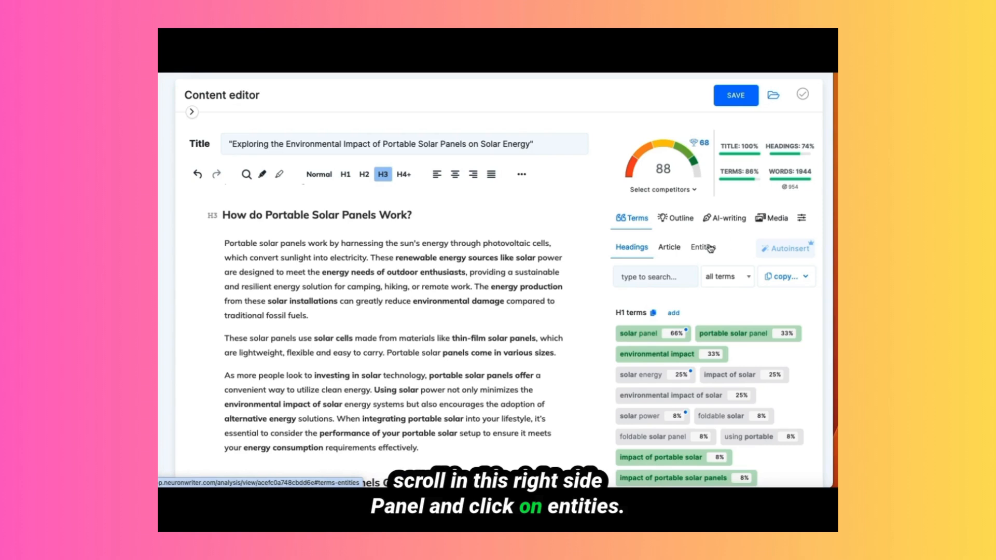
# - Show the Entities list in the Terms panel and copy the Photovoltaics entity
pyautogui.click(702, 247)
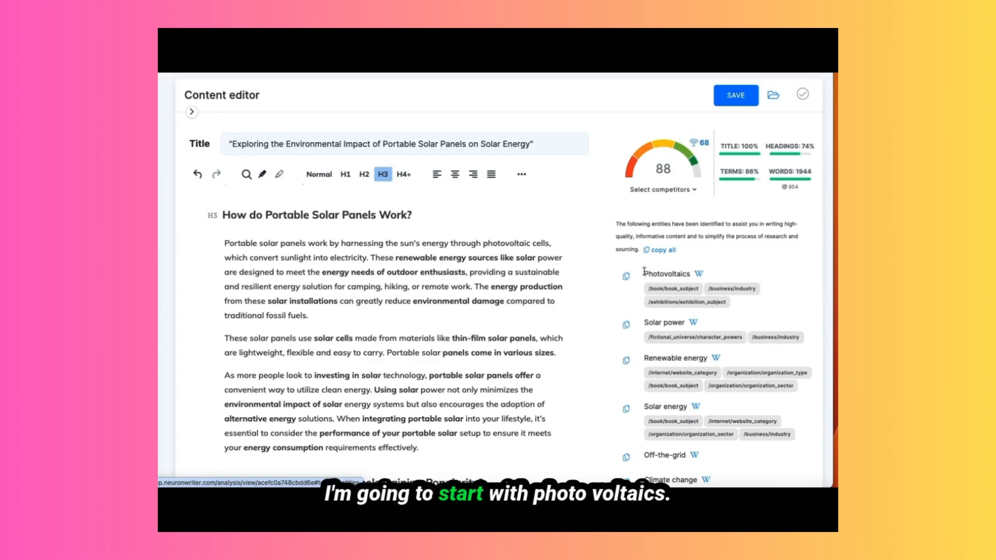
pyautogui.click(625, 277)
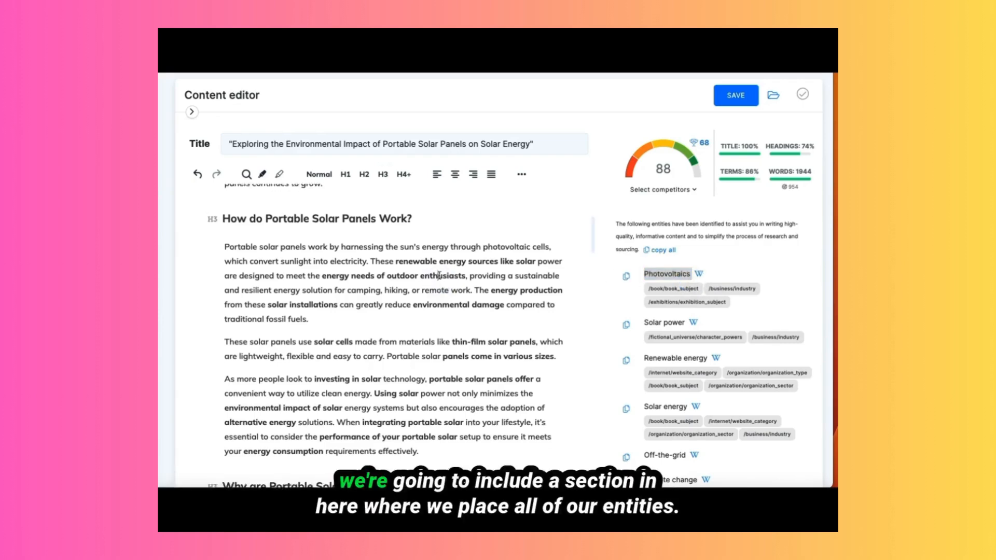
pyautogui.scroll(-3)
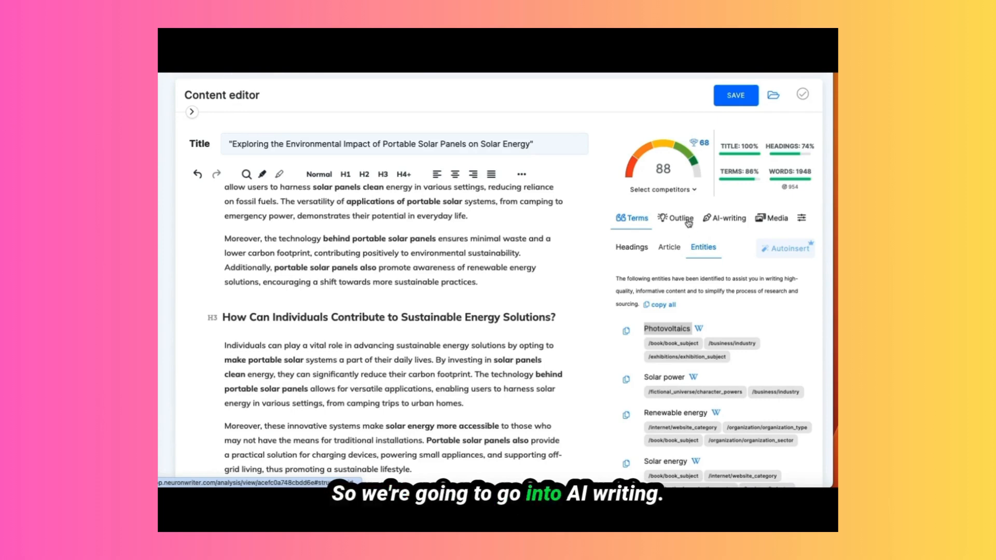
# - Open the AI paragraph writer for Photovoltaics and shorten the suggested length
pyautogui.click(728, 218)
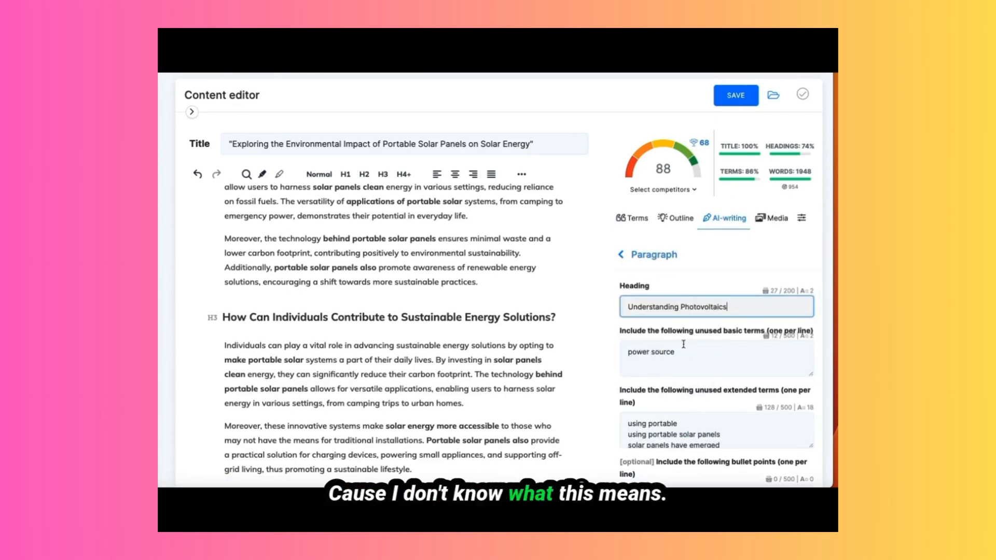
pyautogui.scroll(-3)
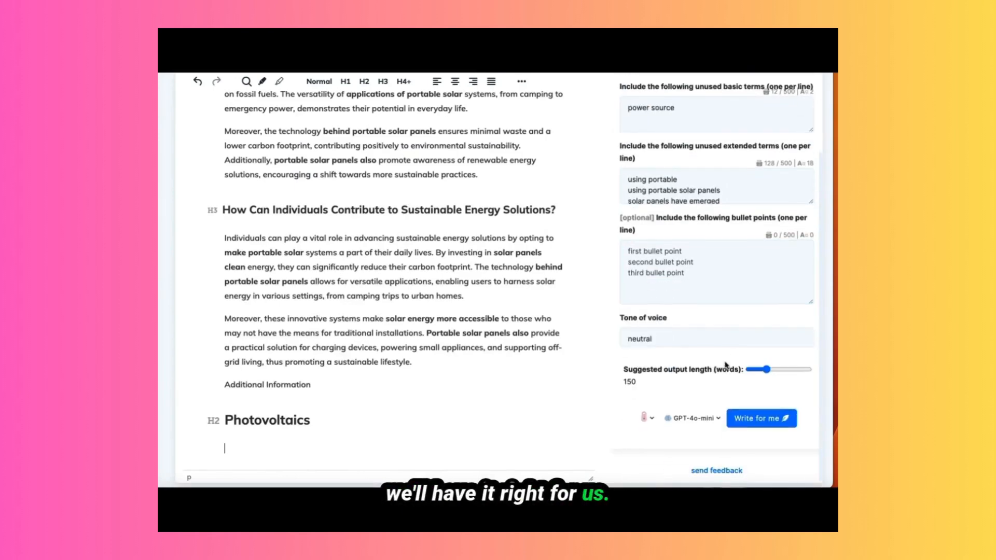
pyautogui.moveTo(775, 369); pyautogui.dragTo(757, 369)
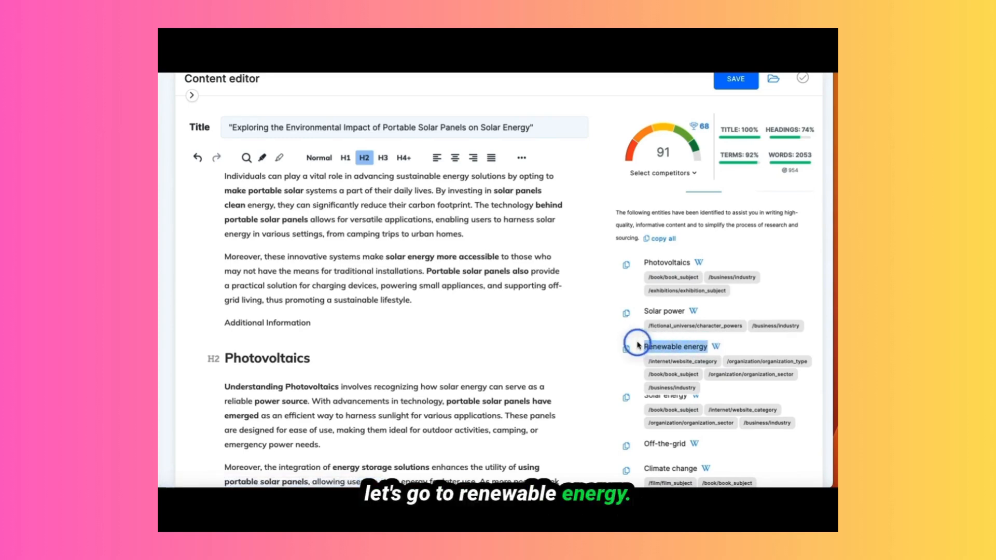
# - Copy the Renewable energy entity and generate its AI-written section text
pyautogui.click(727, 217)
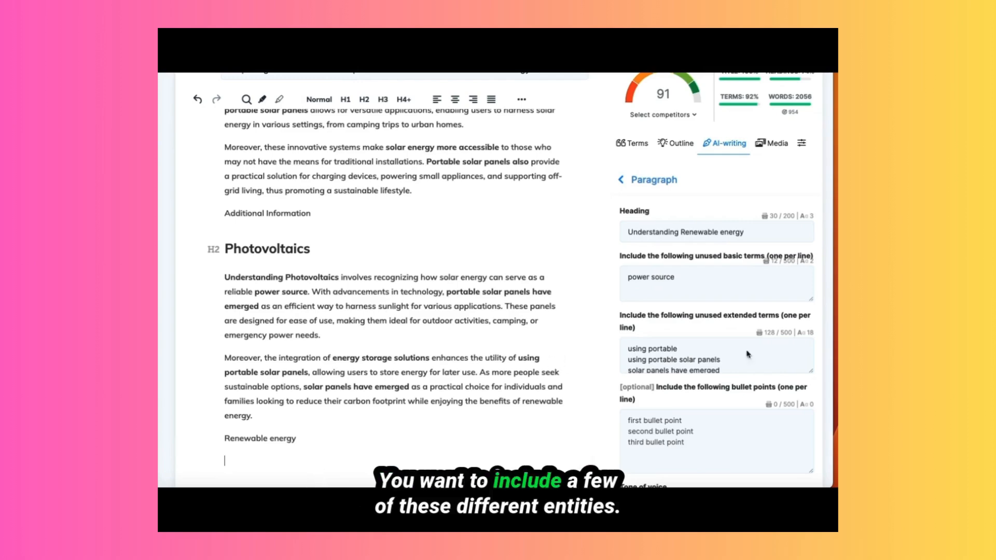
pyautogui.click(760, 394)
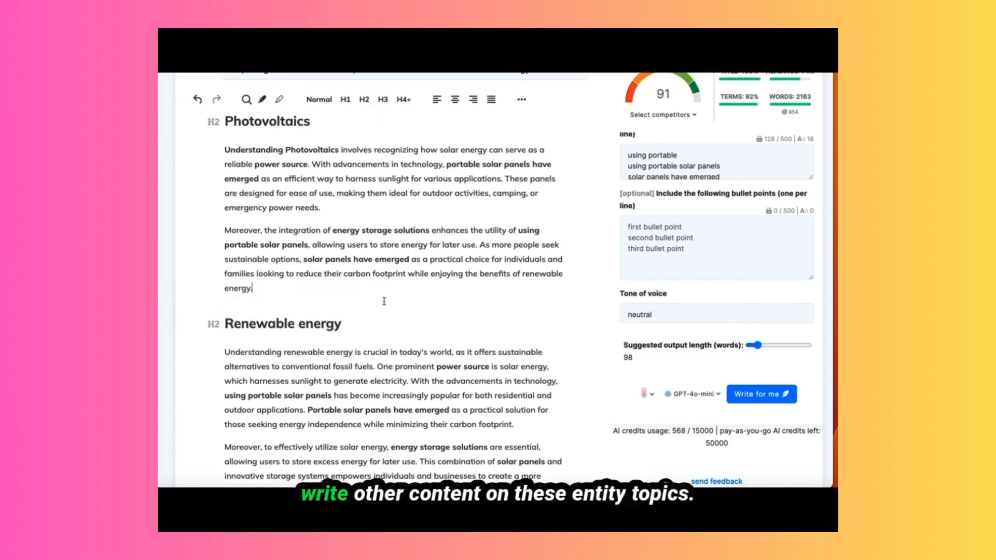
pyautogui.click(274, 323)
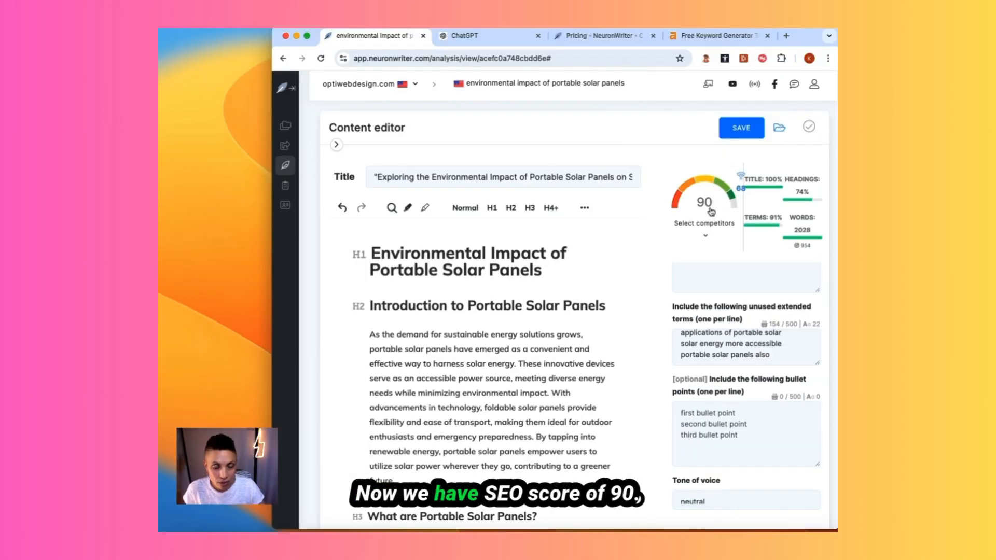
pyautogui.moveTo(710, 214)
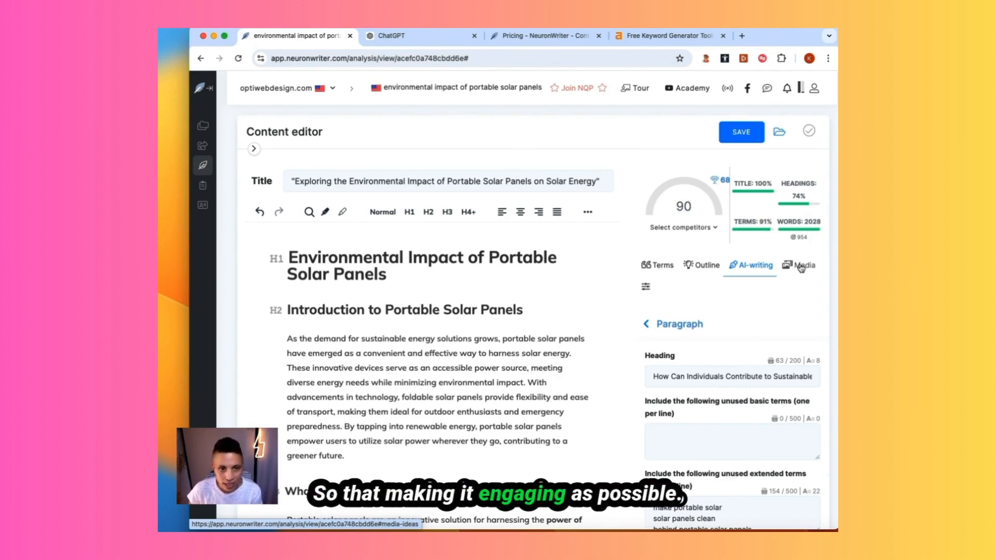
# - Fetch YouTube ideas in the Media tab, then preview Unsplash stock images for the topic
pyautogui.click(802, 265)
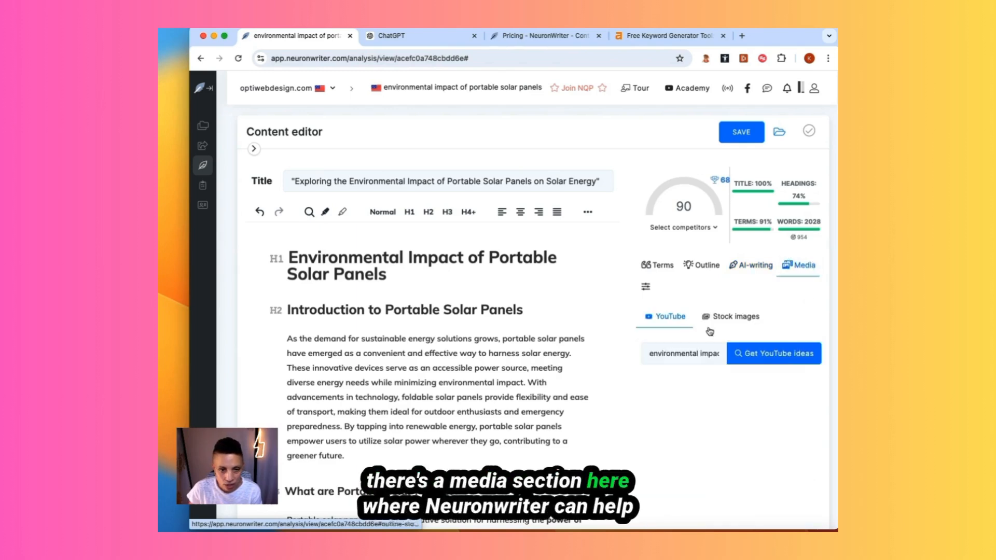
pyautogui.scroll(-3)
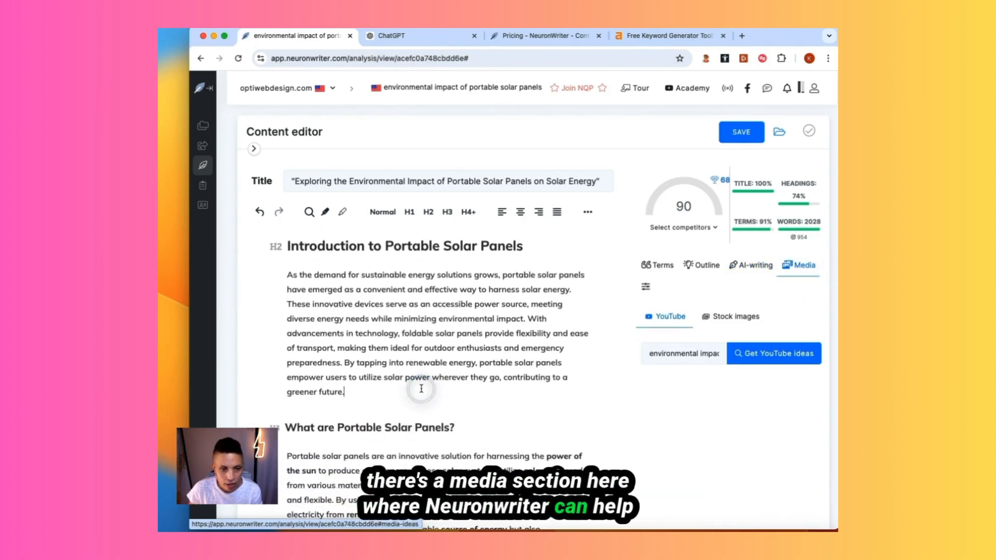
pyautogui.scroll(-3)
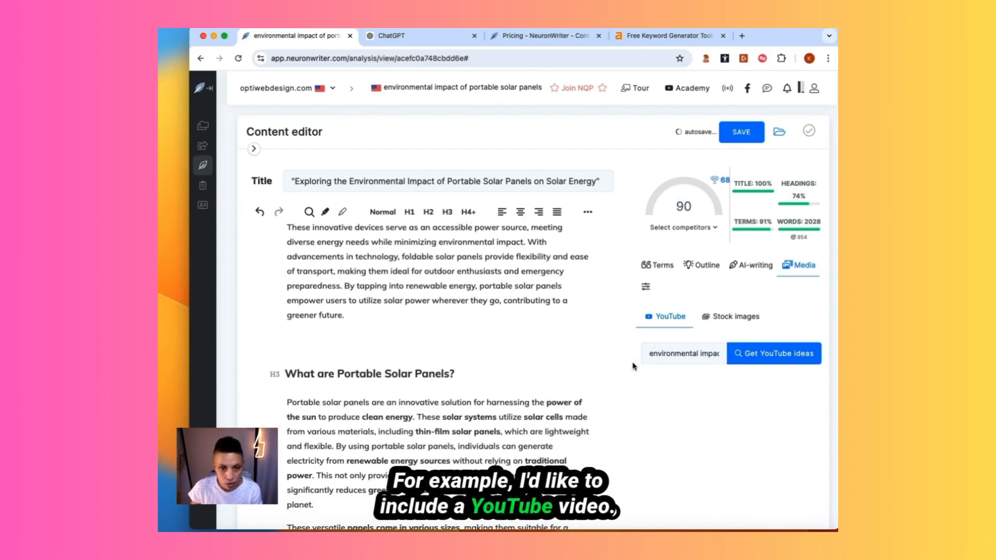
pyautogui.click(682, 353)
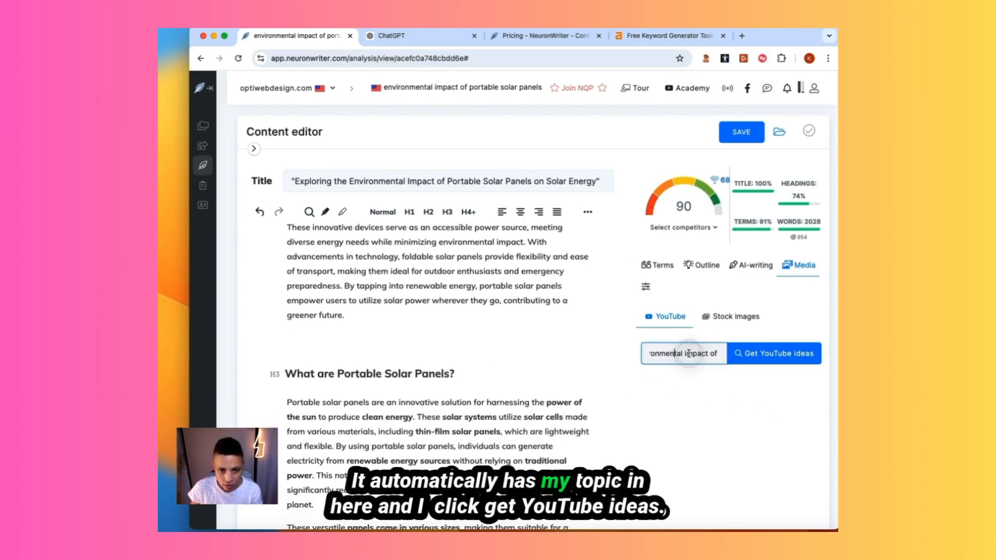
pyautogui.click(774, 353)
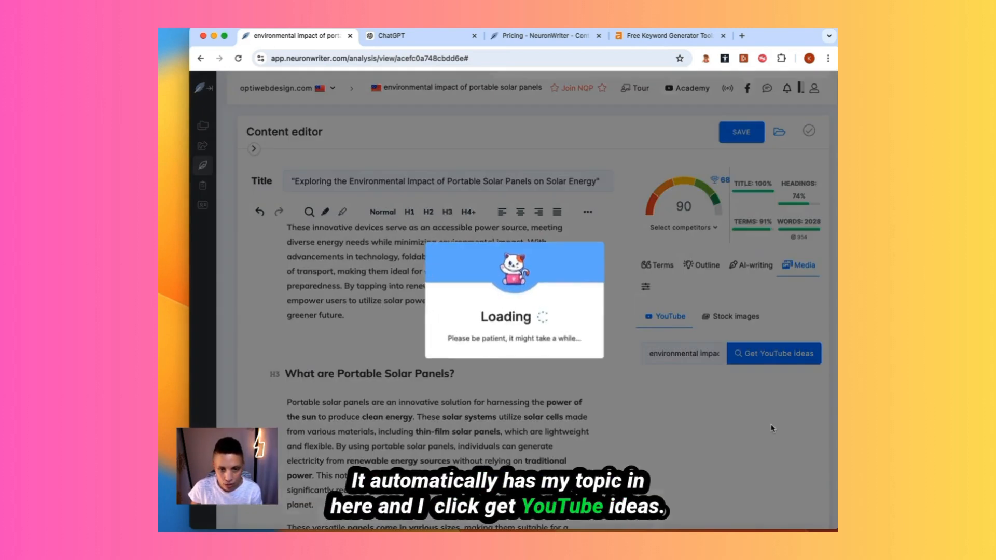
pyautogui.click(773, 353)
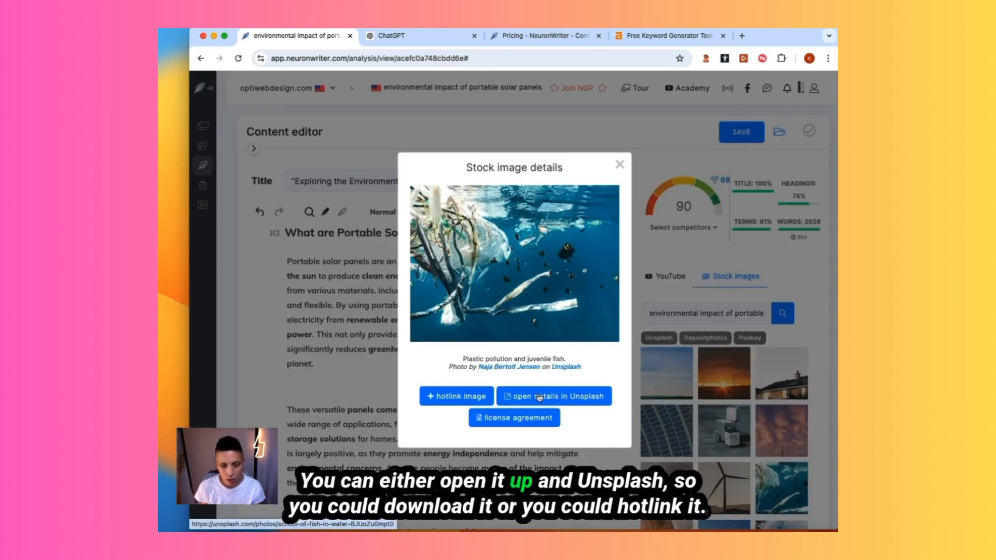
pyautogui.click(456, 396)
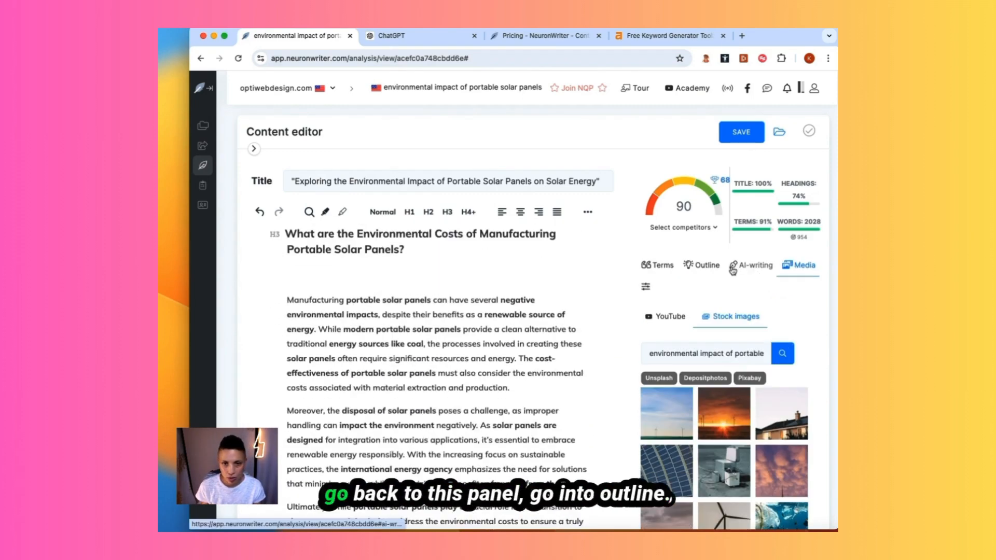
# - View the top competitor's heading structure and its Questions (26) list
pyautogui.click(705, 265)
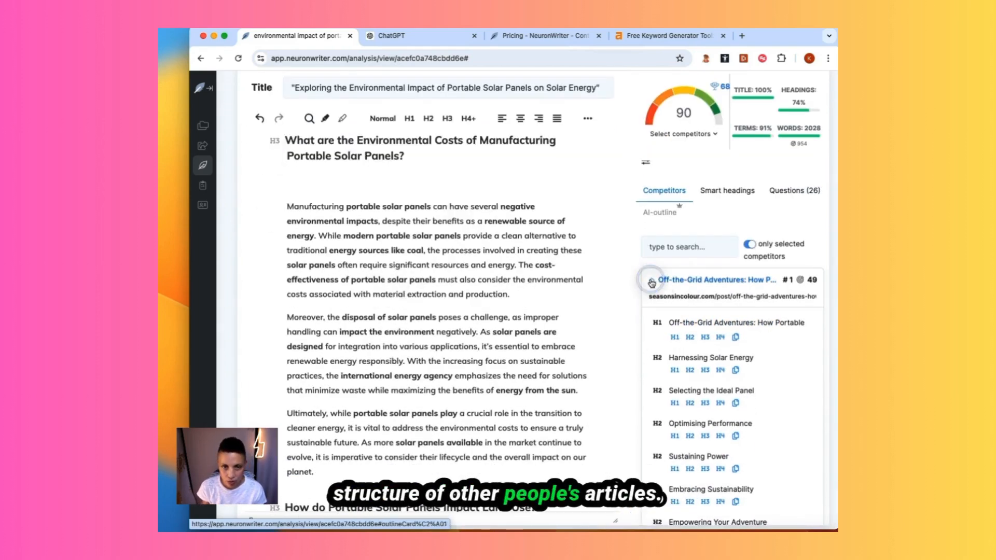
pyautogui.click(651, 283)
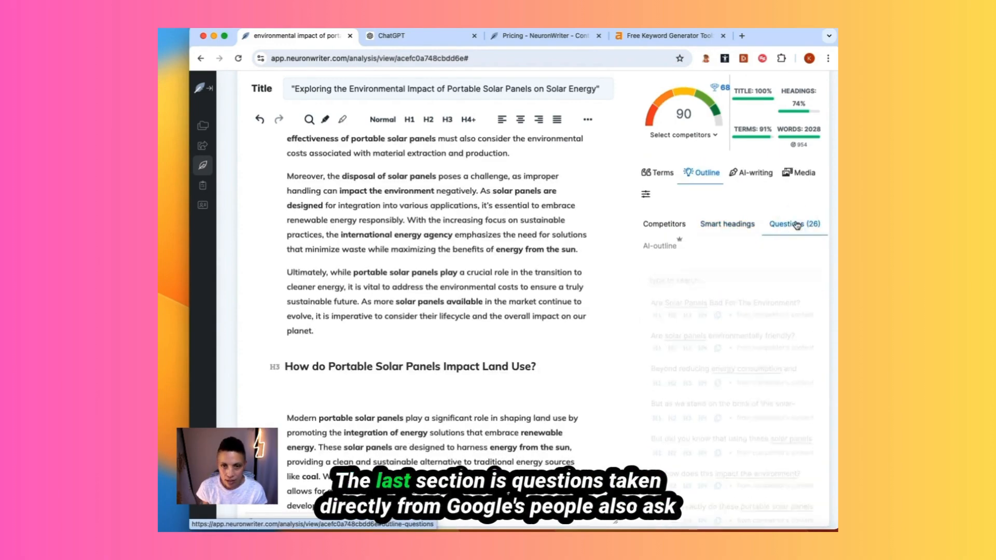
pyautogui.click(794, 224)
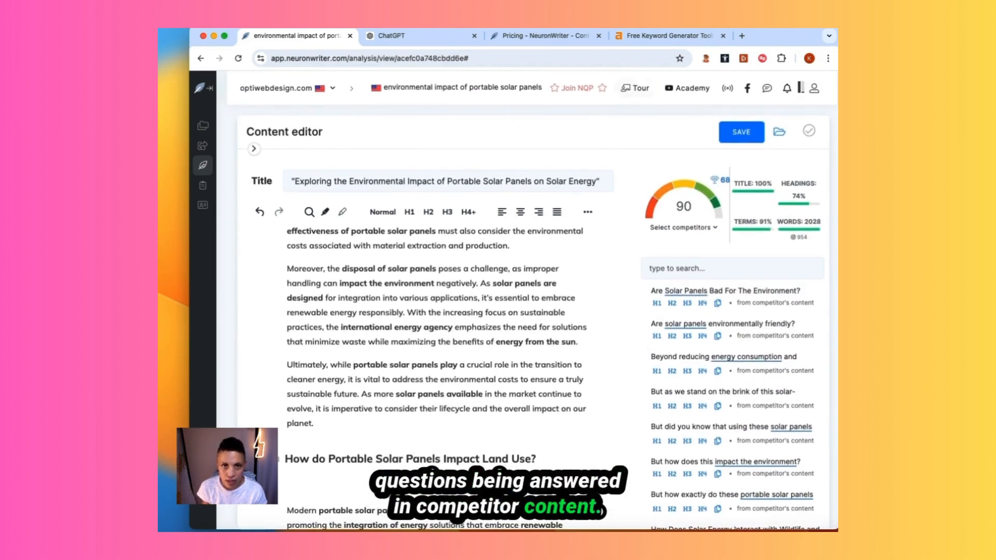
# - Check Google's People also ask results, then return to the NeuronWriter article
pyautogui.click(668, 36)
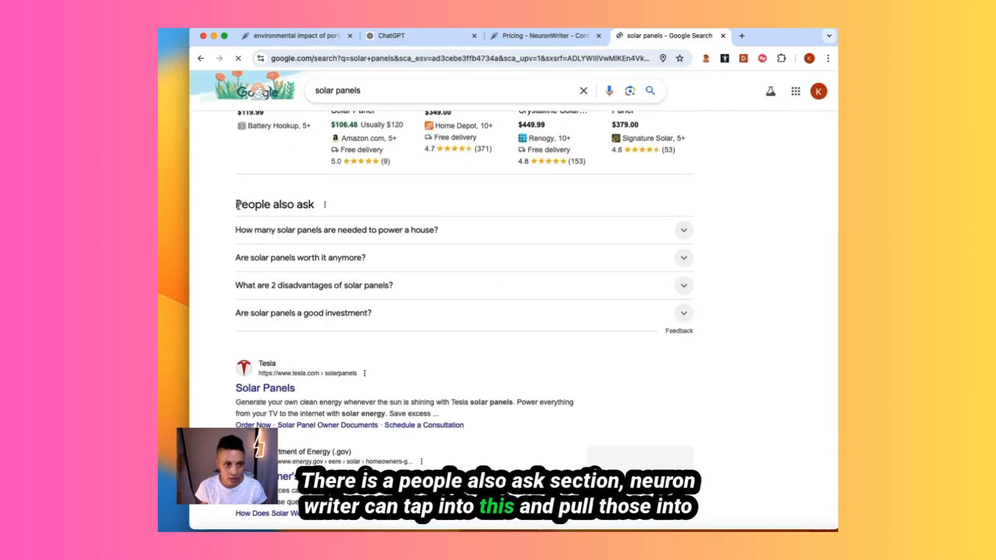
pyautogui.click(295, 36)
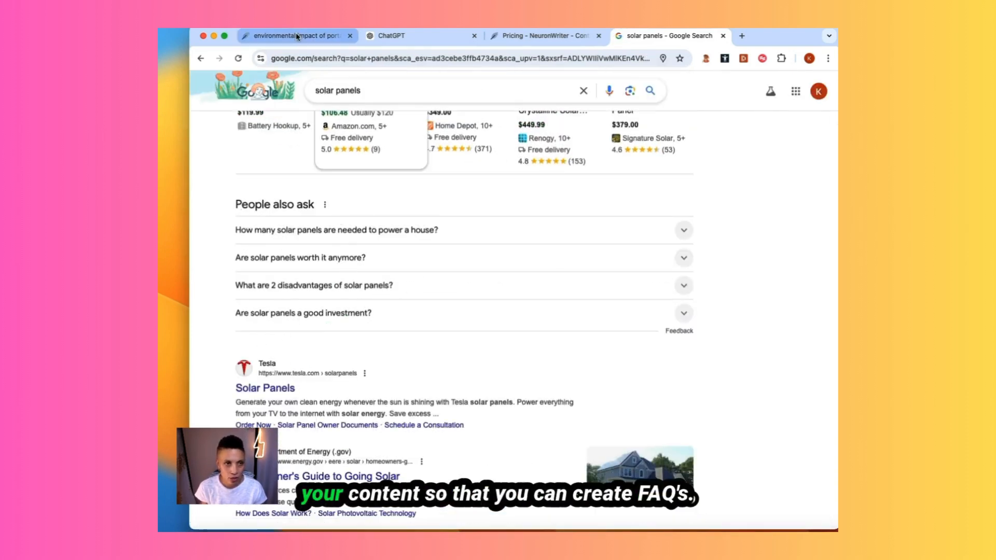
pyautogui.click(297, 36)
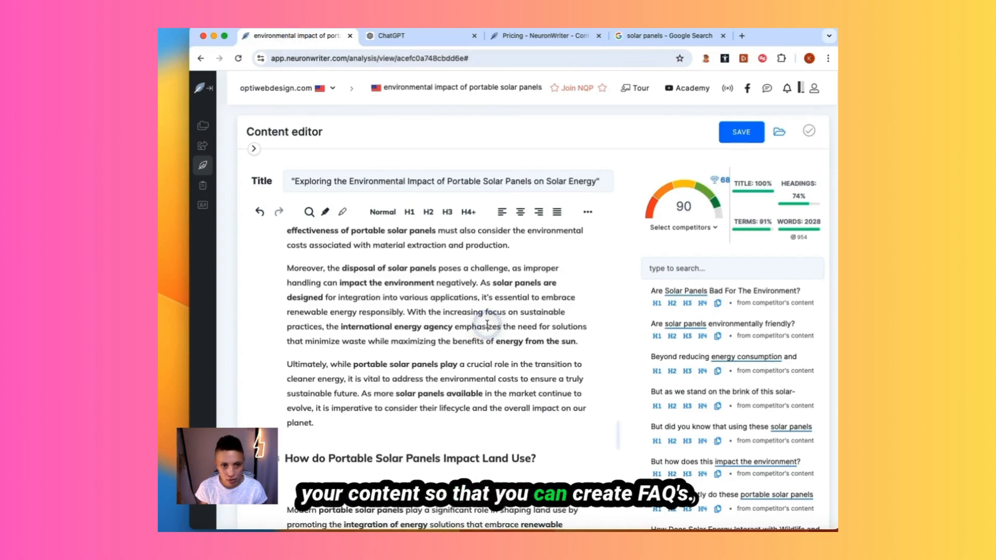